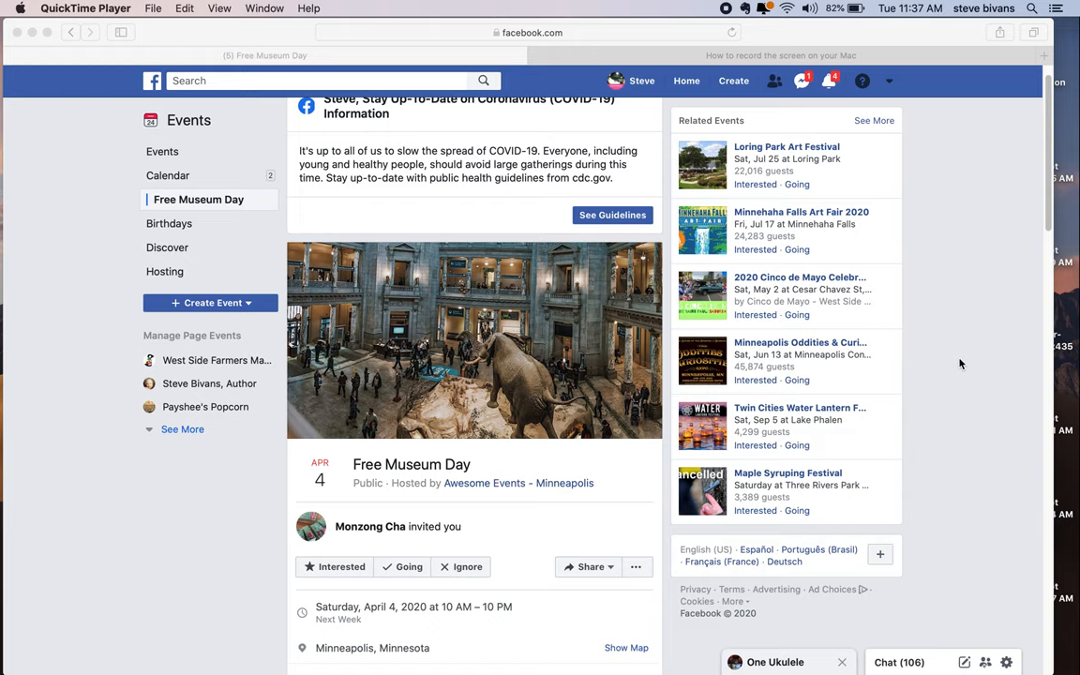
Scroll down through the Free Museum Day event's about section.
scroll("down", 3)
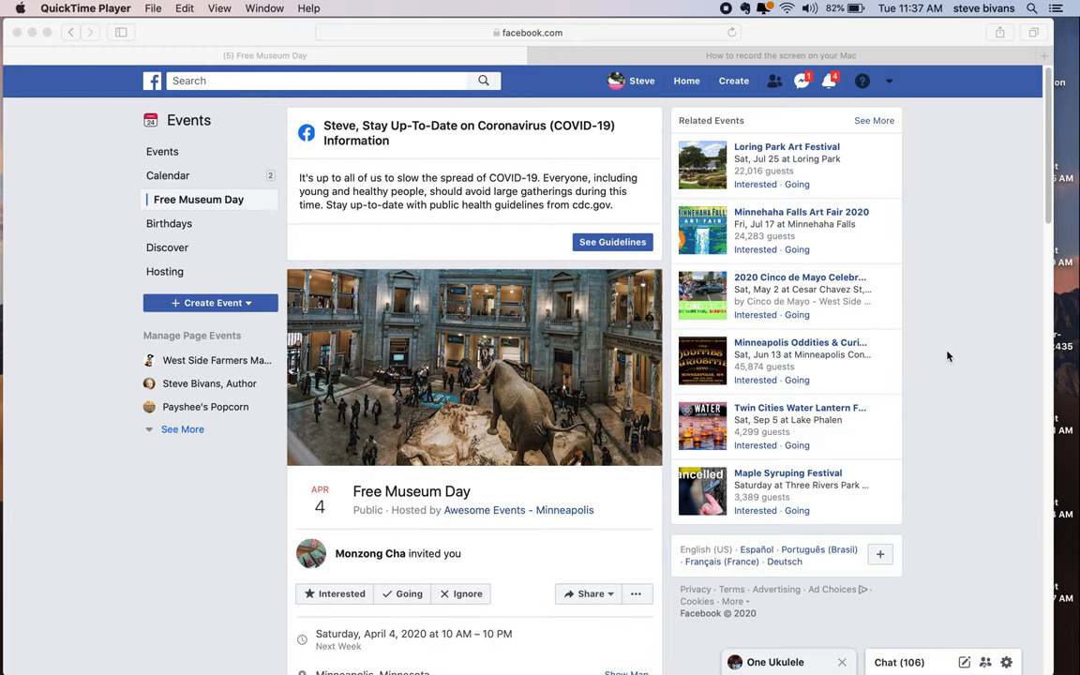
scroll("down", 3)
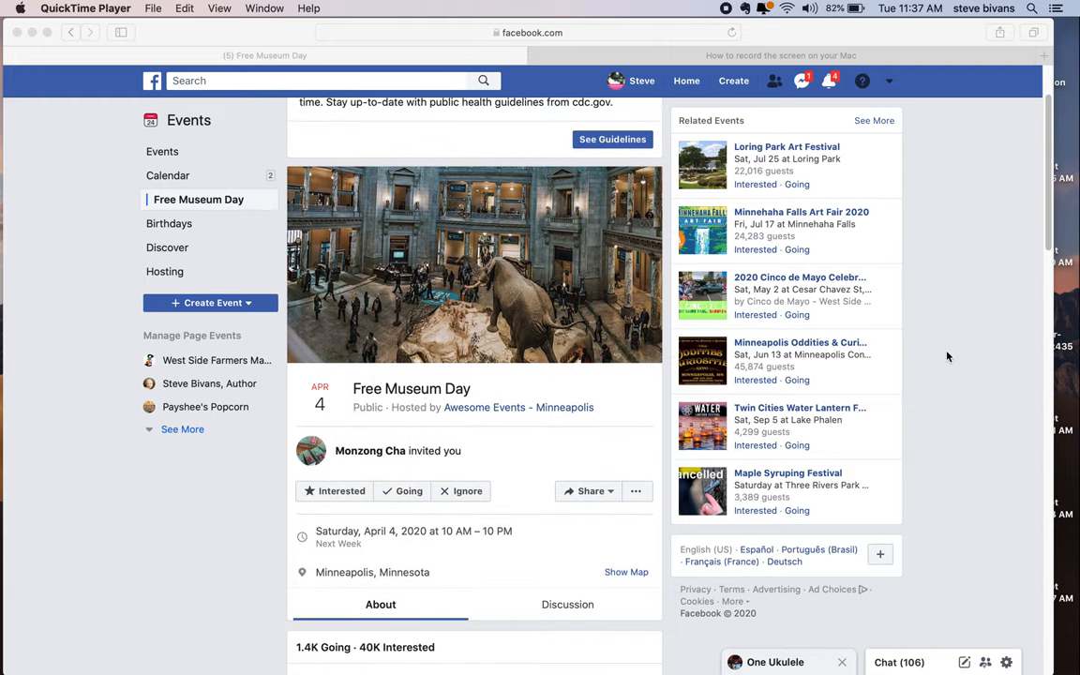
scroll("down", 3)
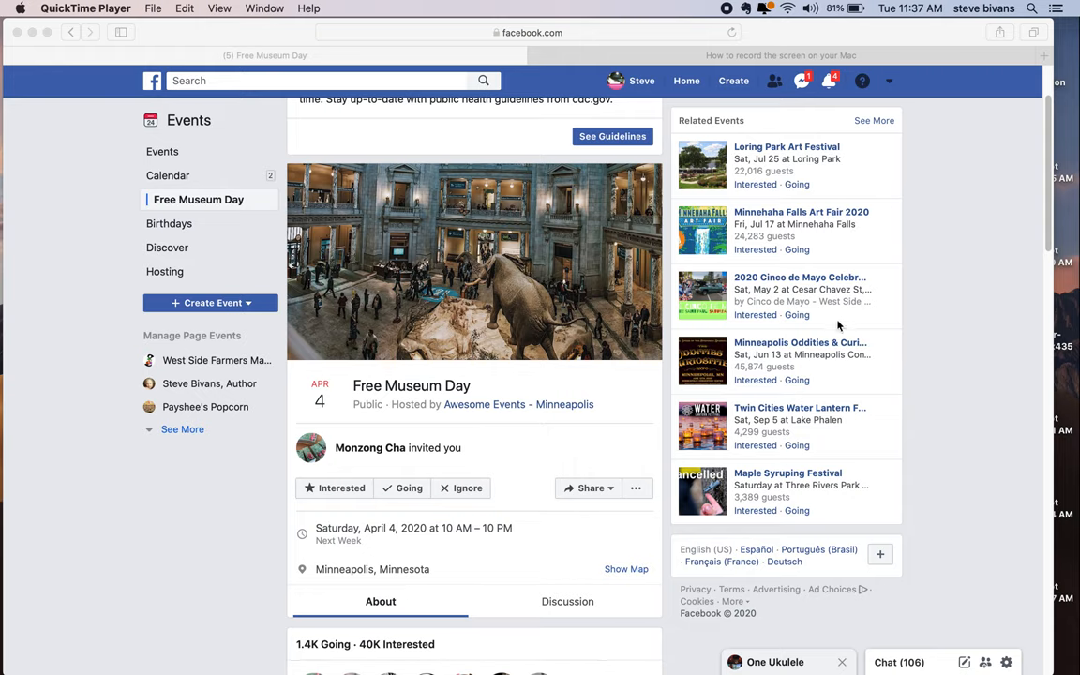
mouse_move(577, 439)
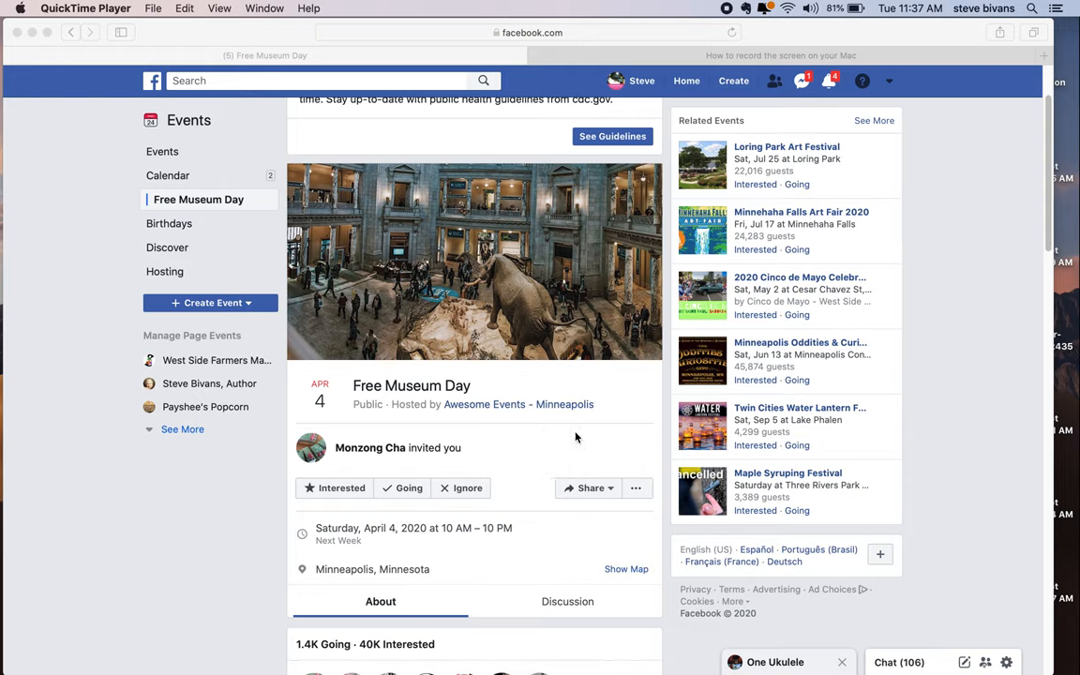
scroll("down", 3)
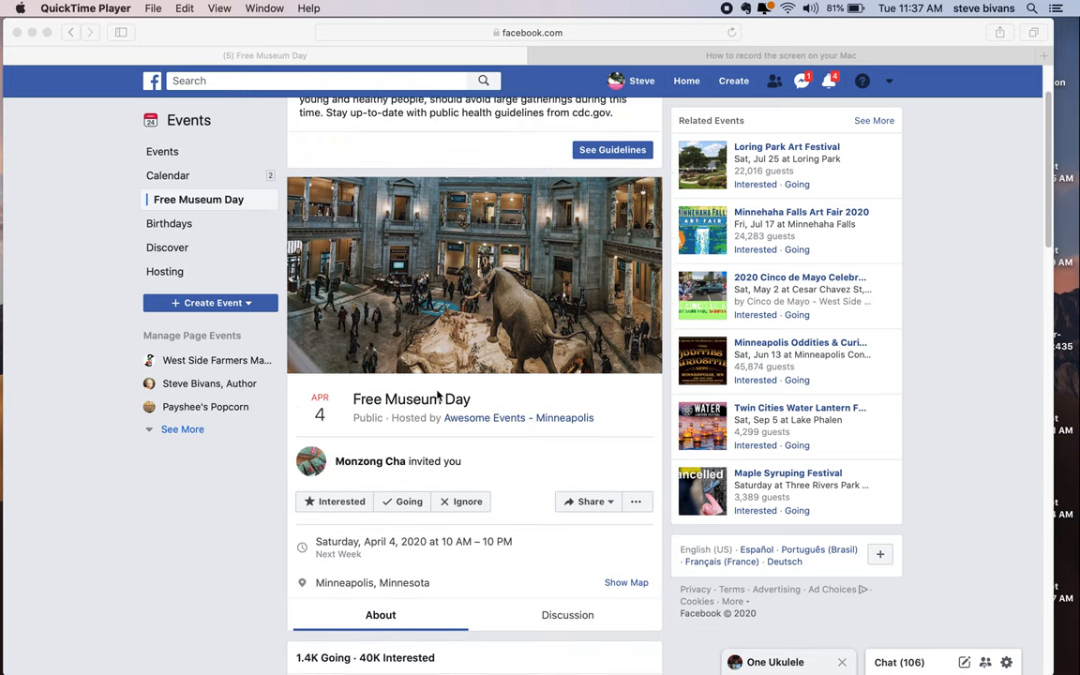
mouse_move(499, 455)
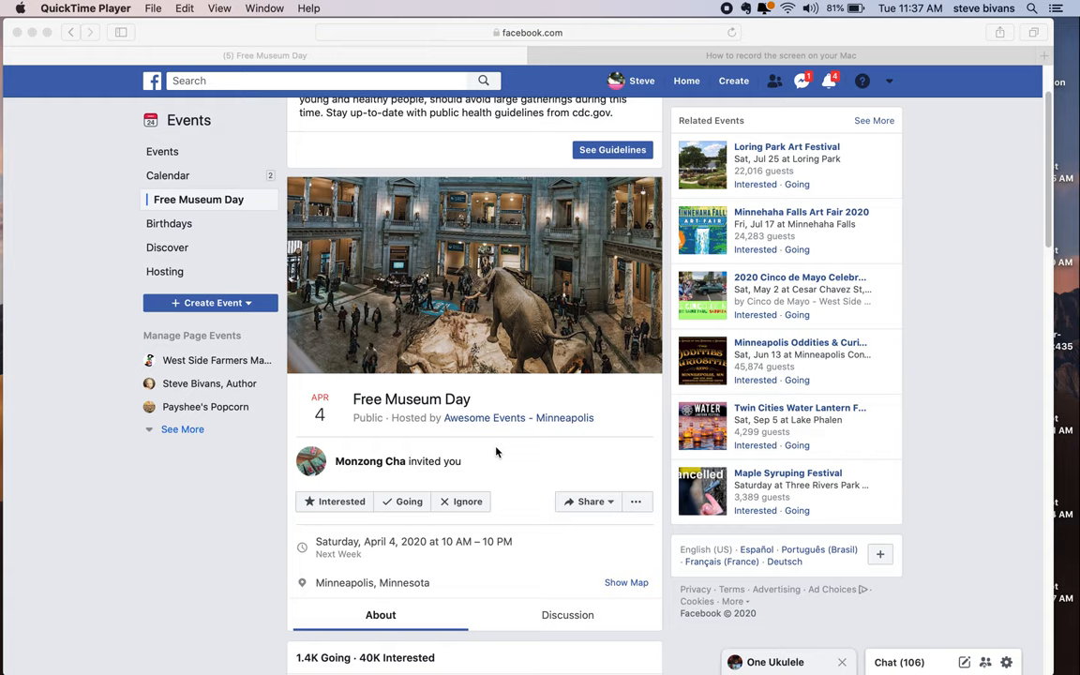
mouse_move(510, 456)
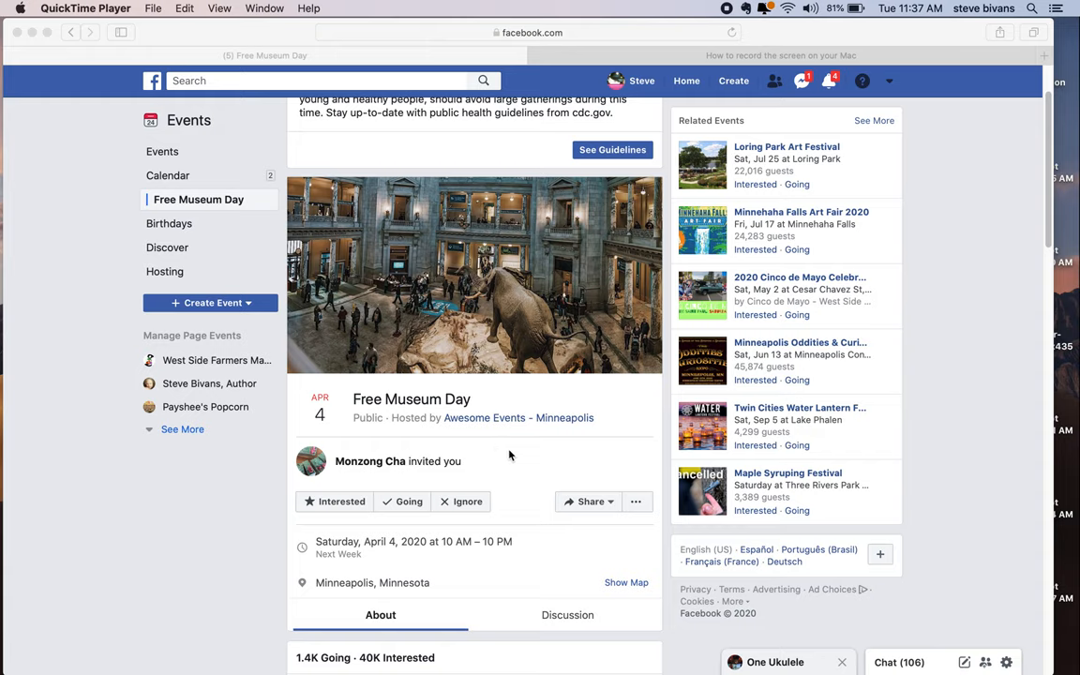
scroll("down", 3)
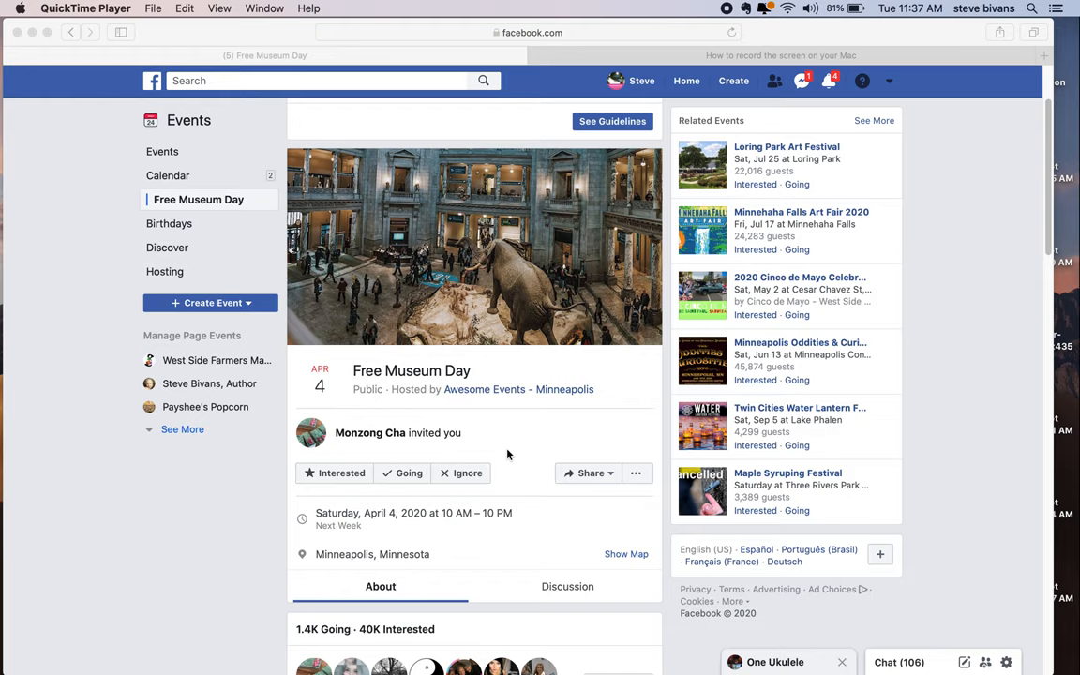
mouse_move(514, 447)
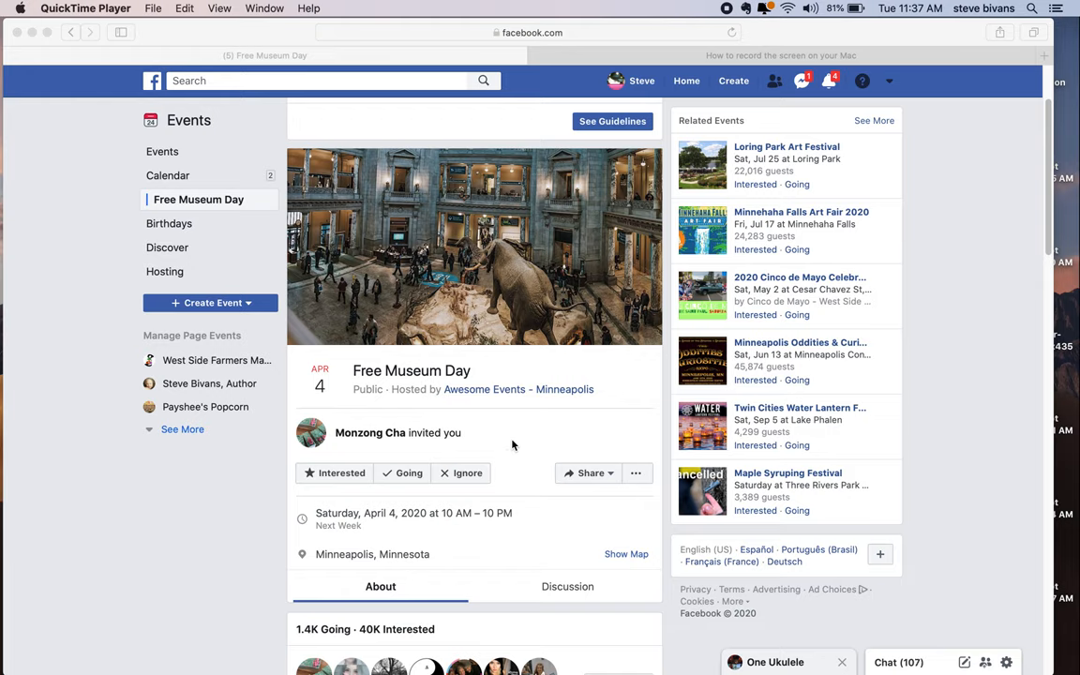
mouse_move(523, 427)
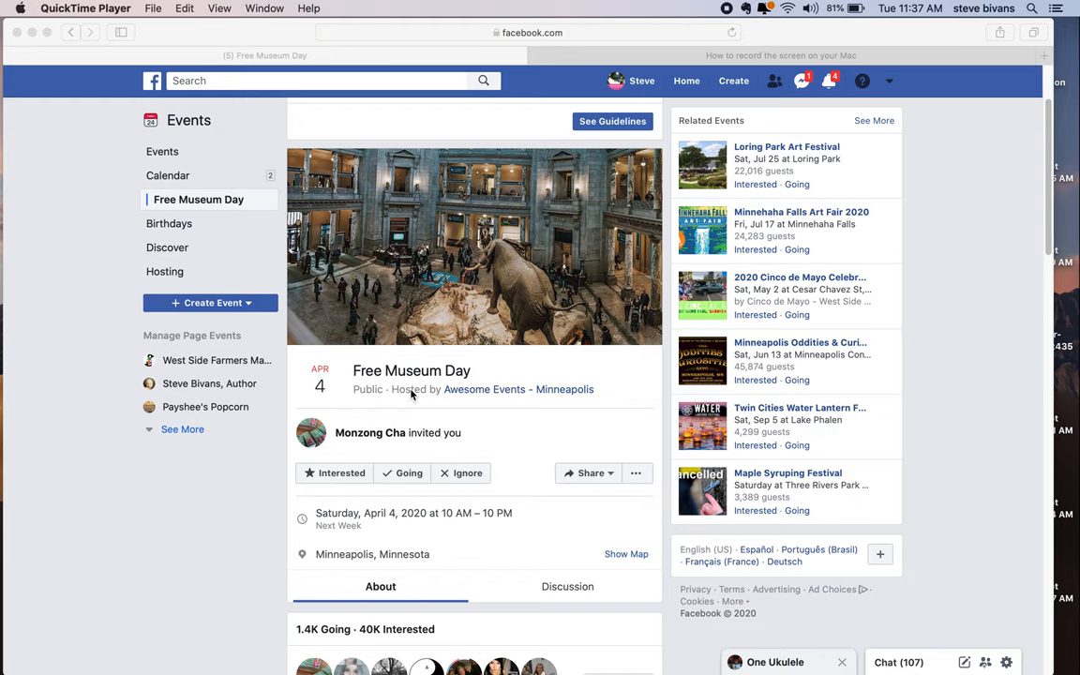
mouse_move(411, 393)
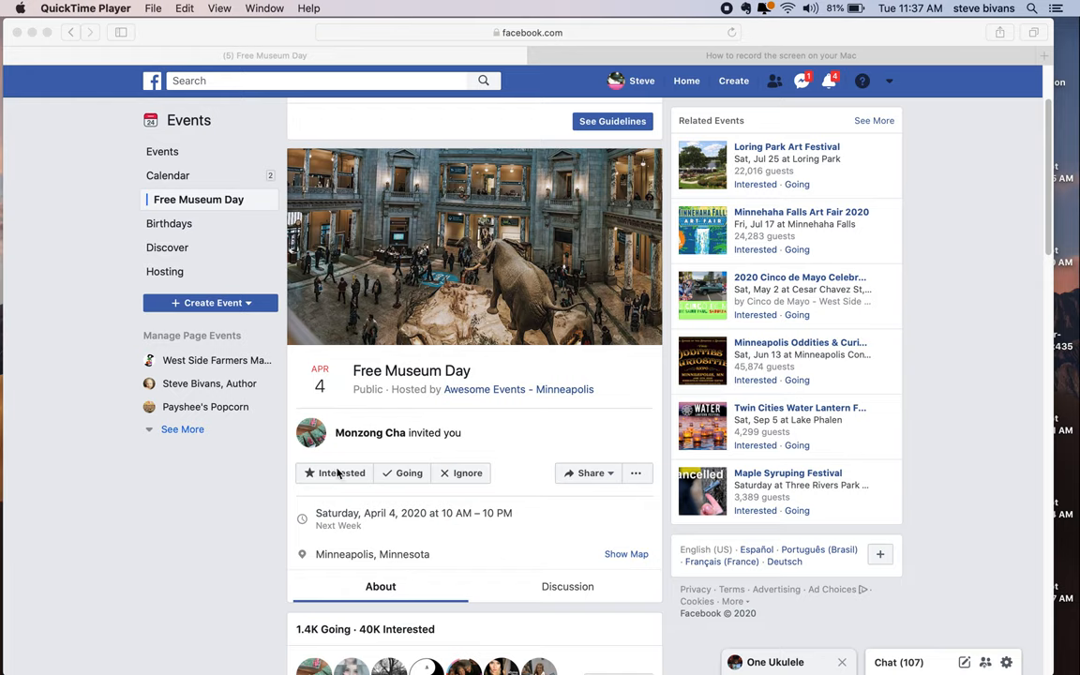
left_click(408, 473)
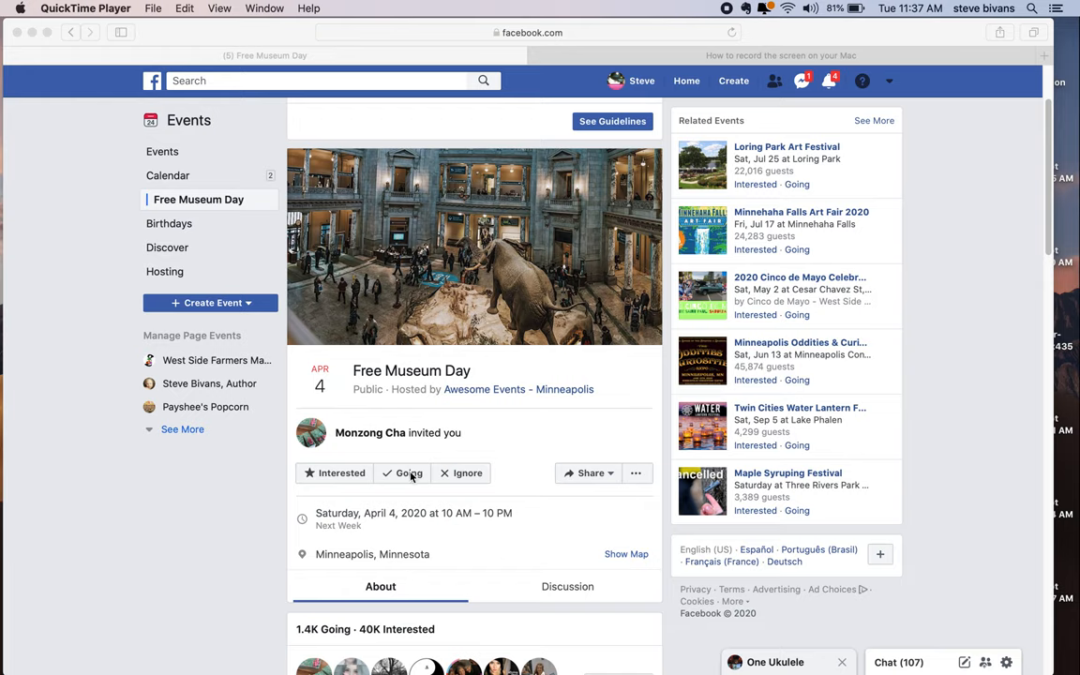
mouse_move(544, 449)
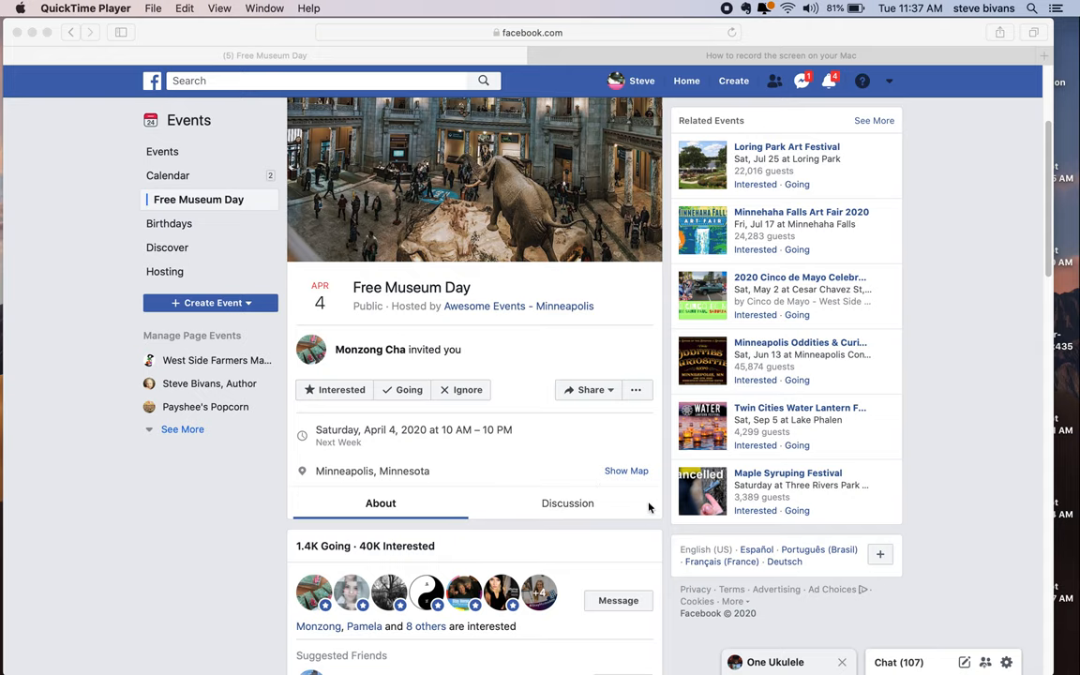
Switch to the event's Discussion section and look over the host's post.
left_click(566, 502)
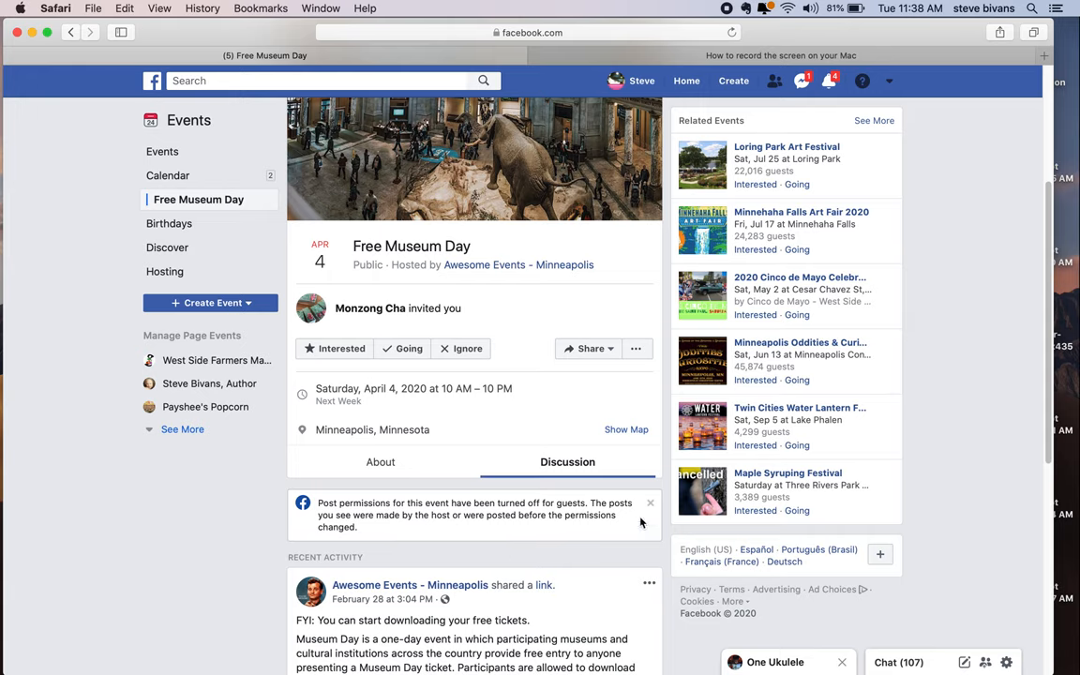
scroll("down", 3)
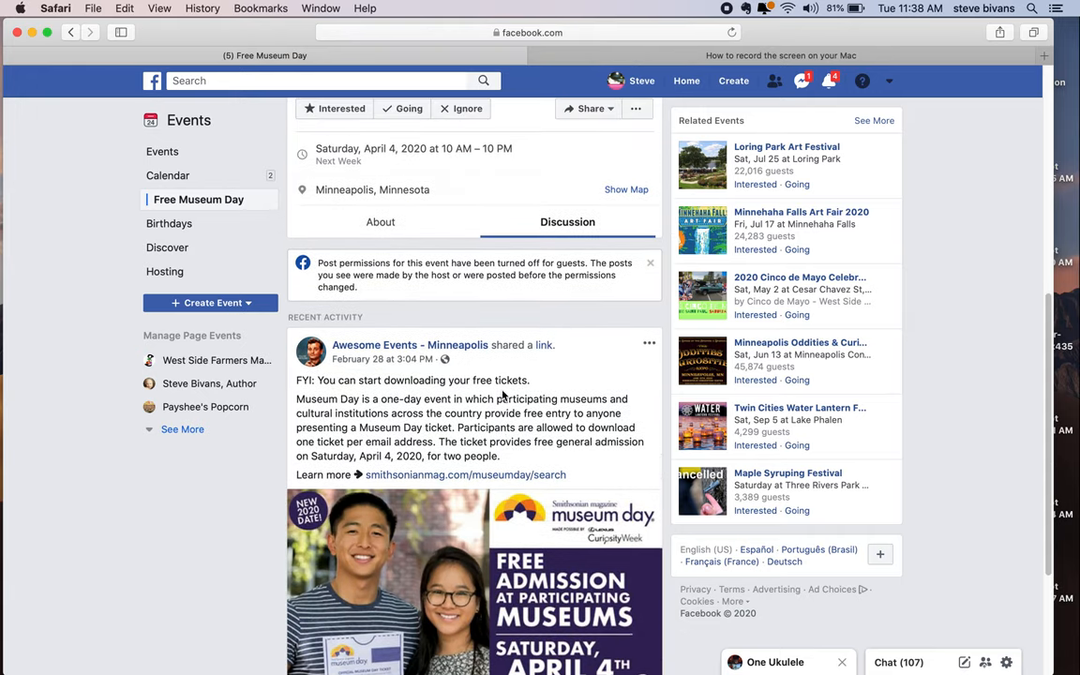
scroll("up", 3)
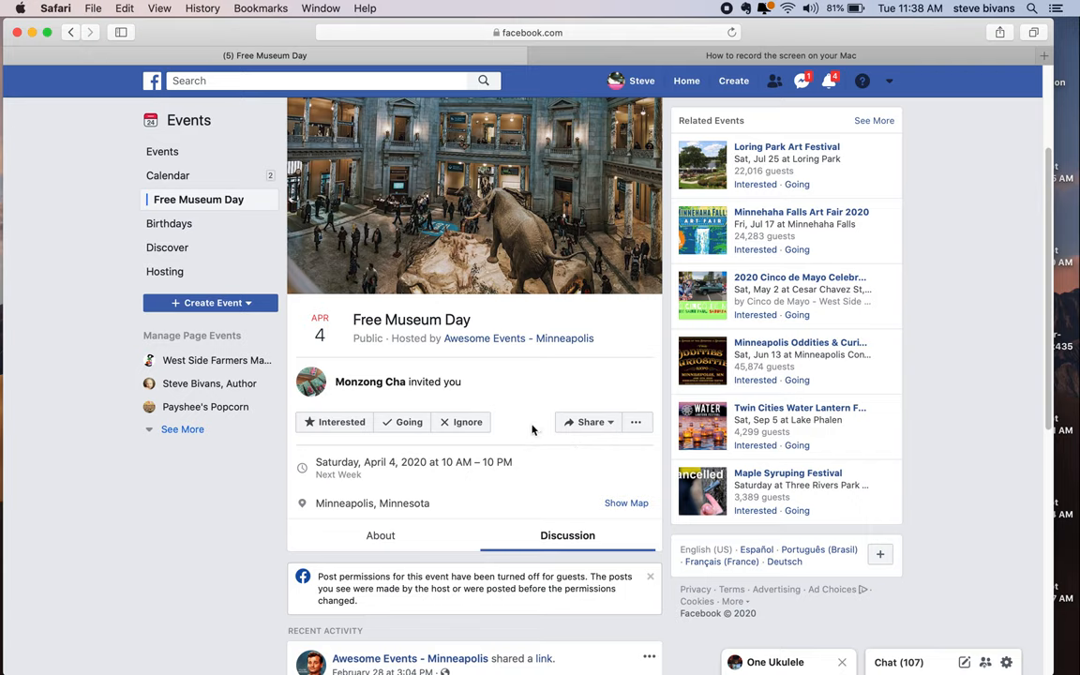
mouse_move(555, 450)
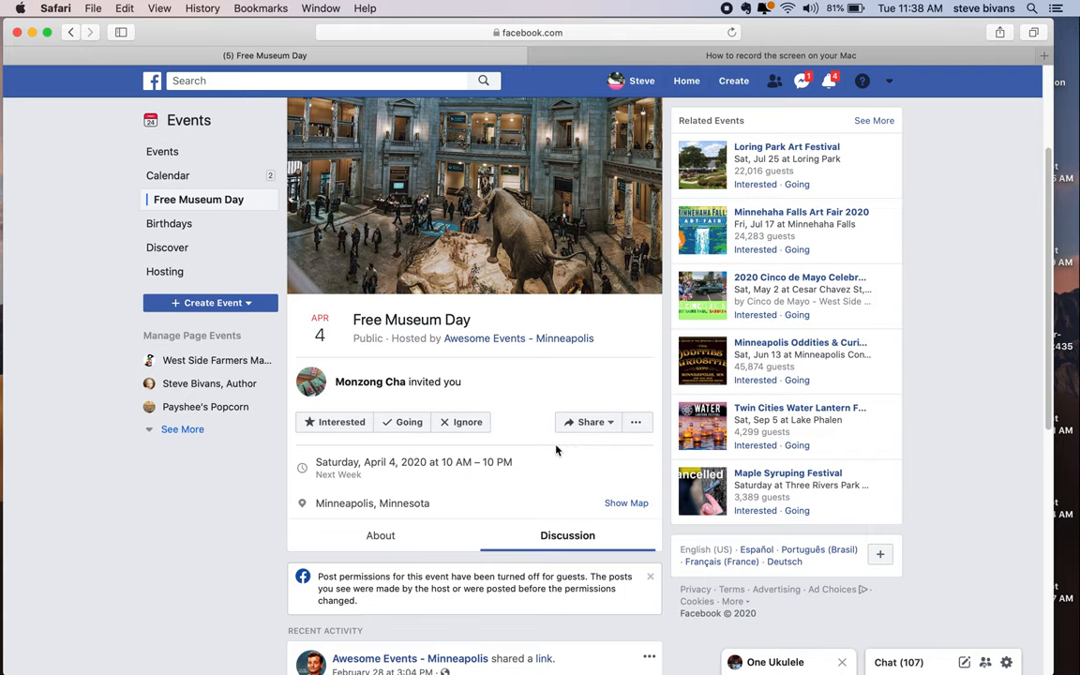
Draft a timeline share of the event reading "this is awesome! or something else more catchy".
left_click(588, 422)
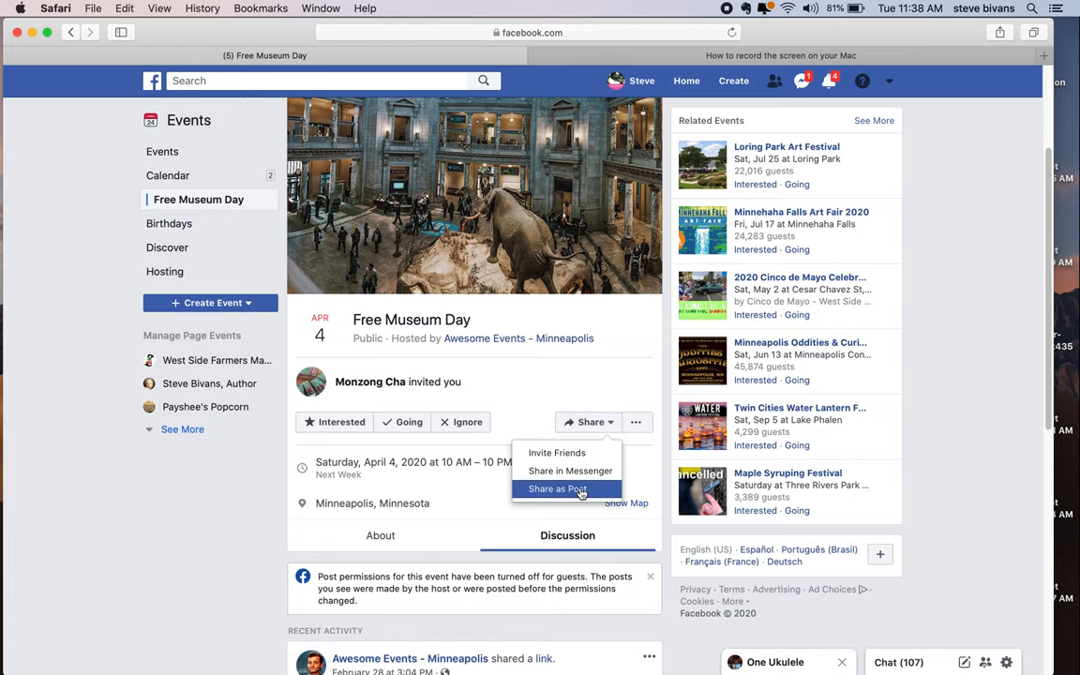
left_click(557, 488)
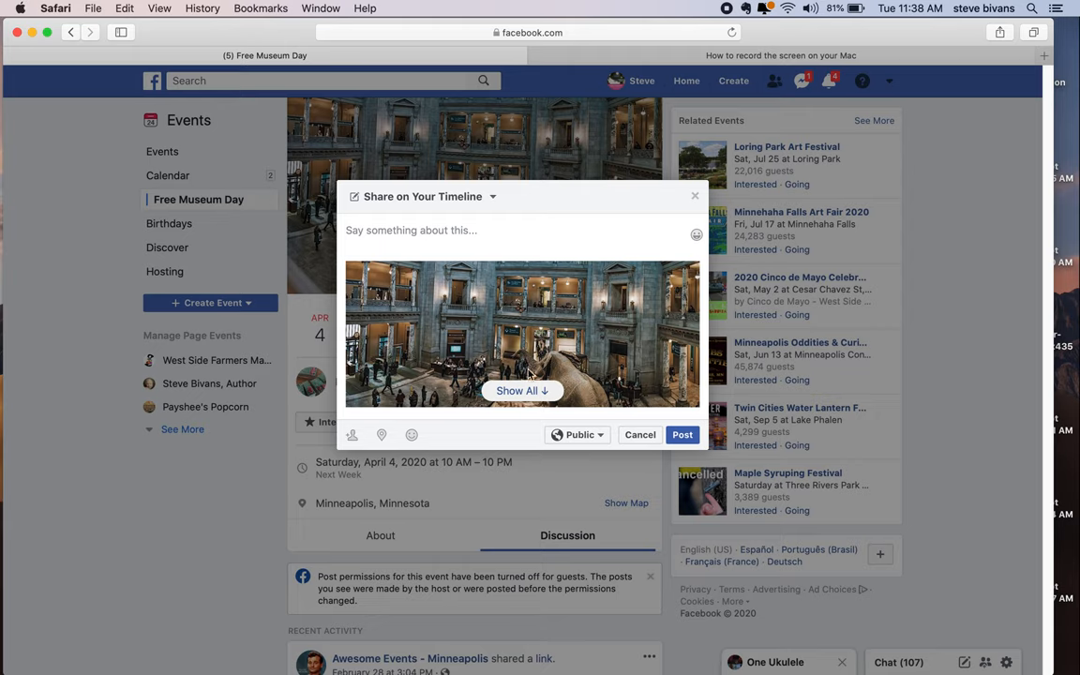
mouse_move(446, 216)
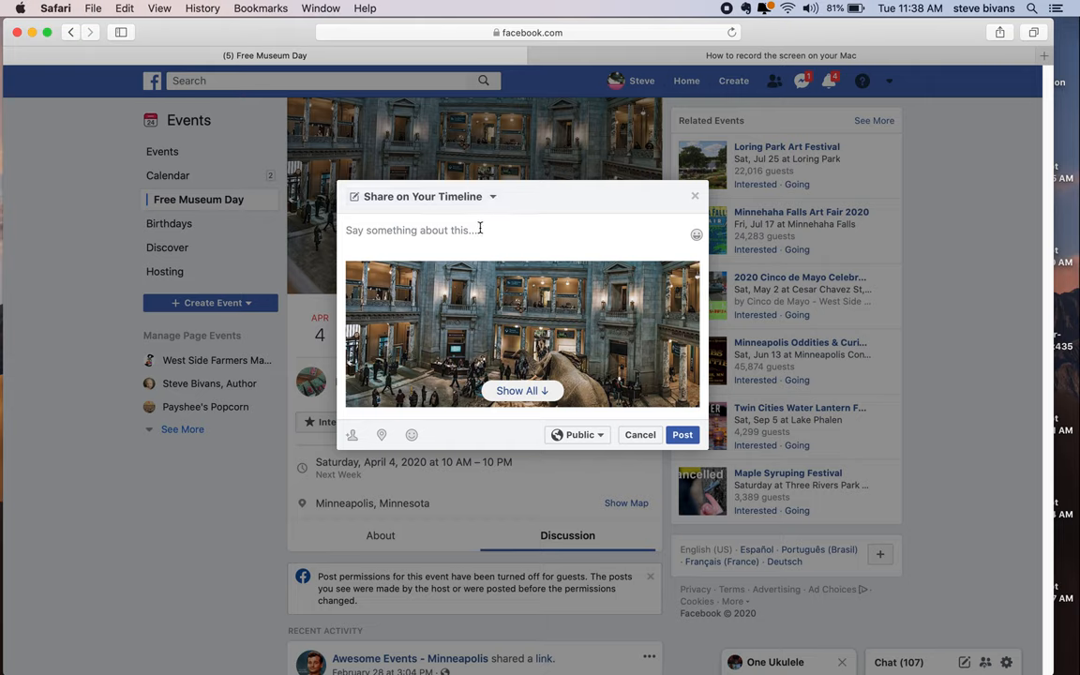
mouse_move(485, 235)
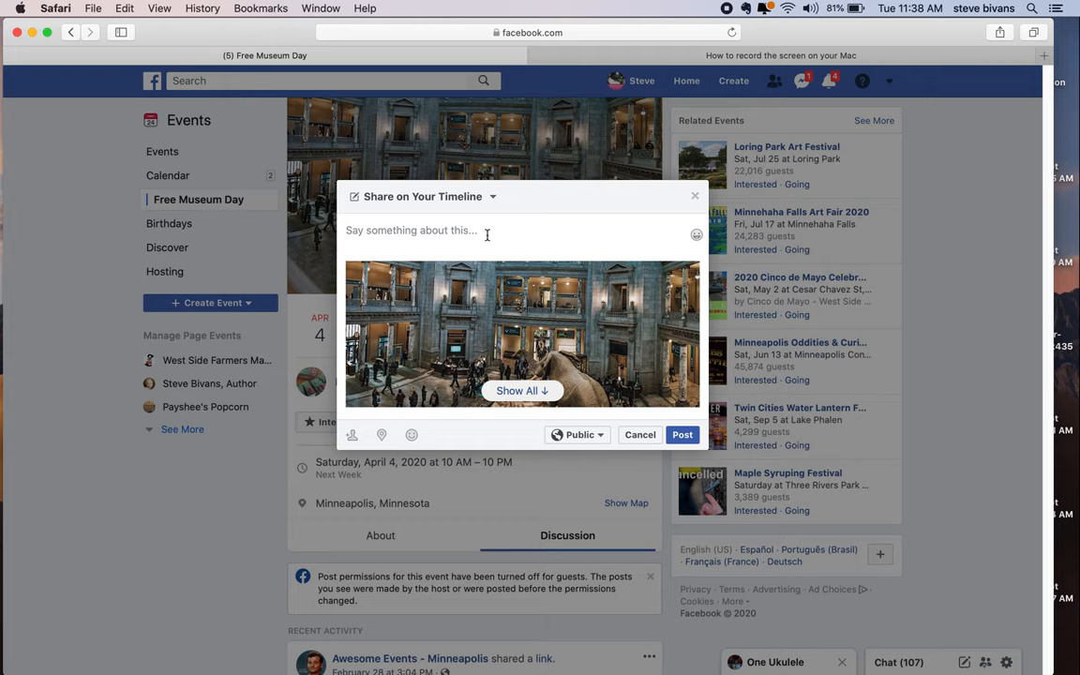
left_click(411, 229)
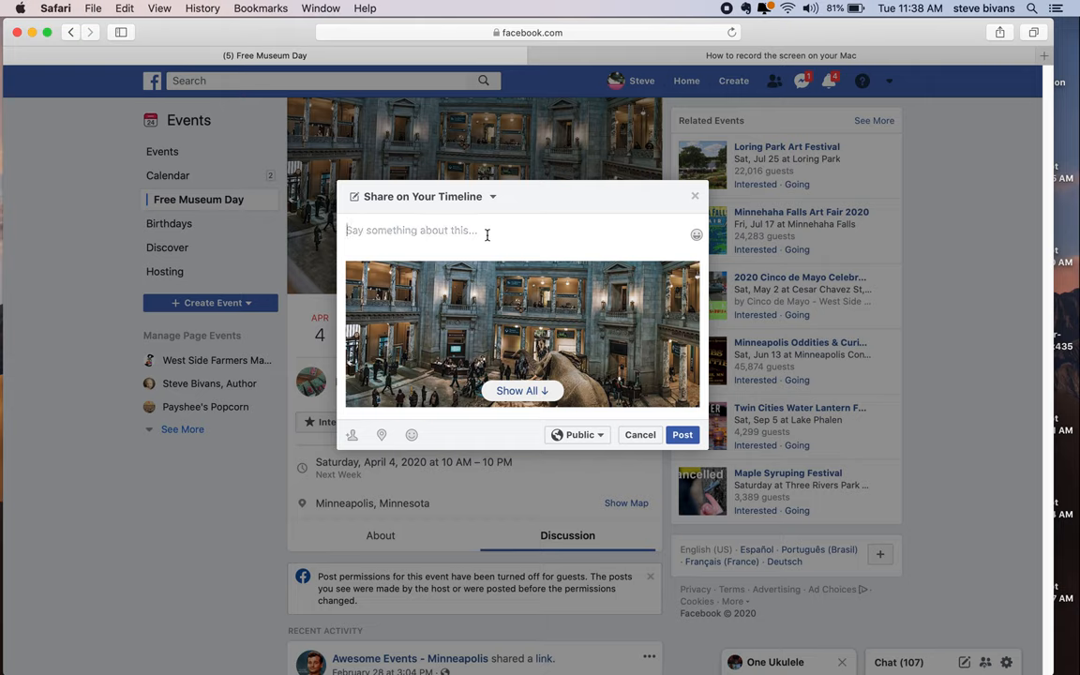
type("this is a")
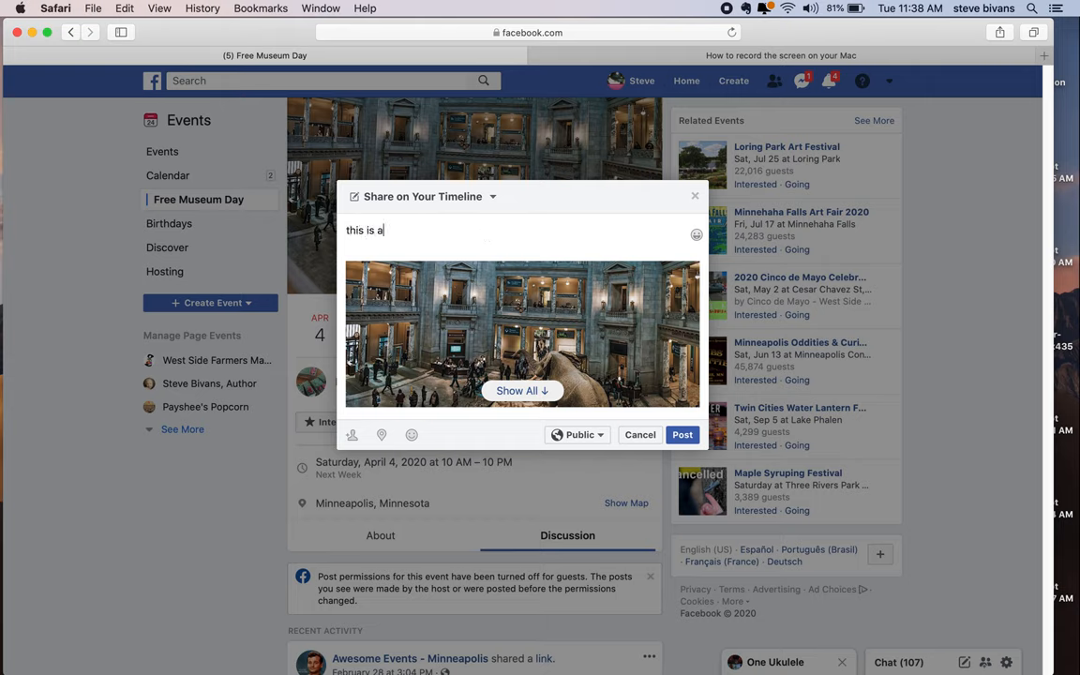
type("wesome!")
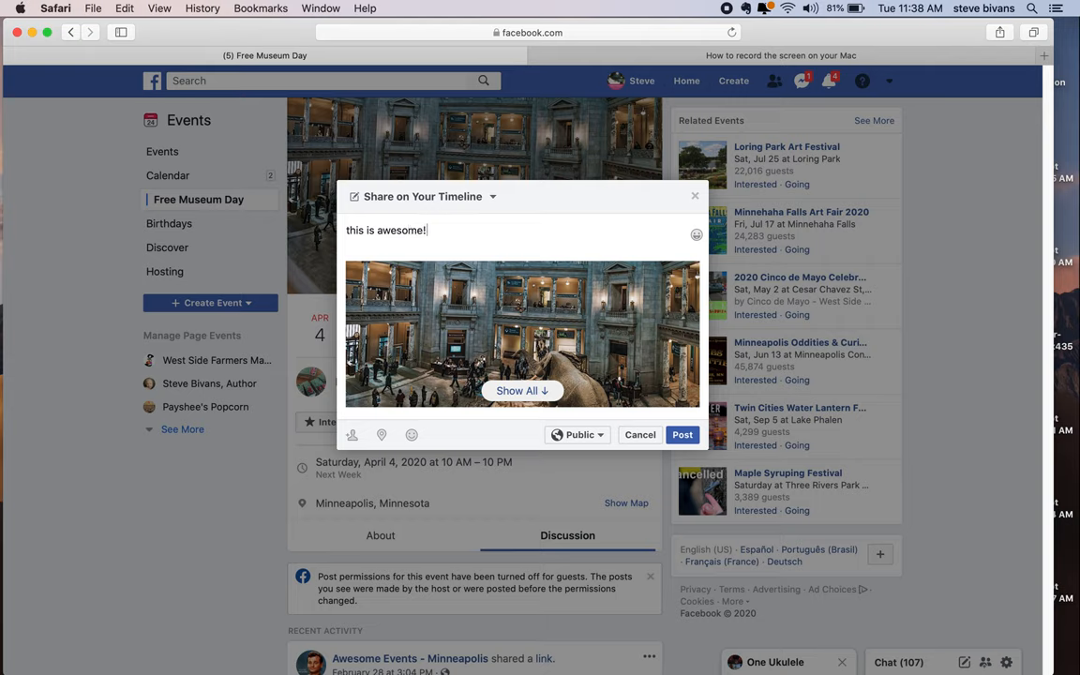
type("or something else")
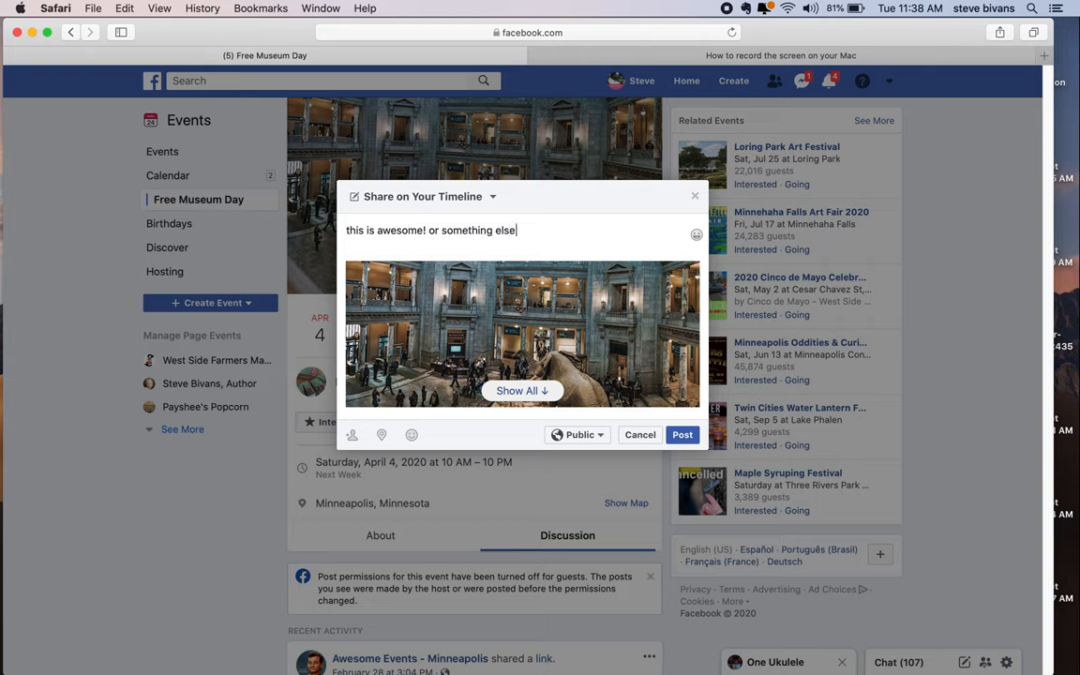
type("more")
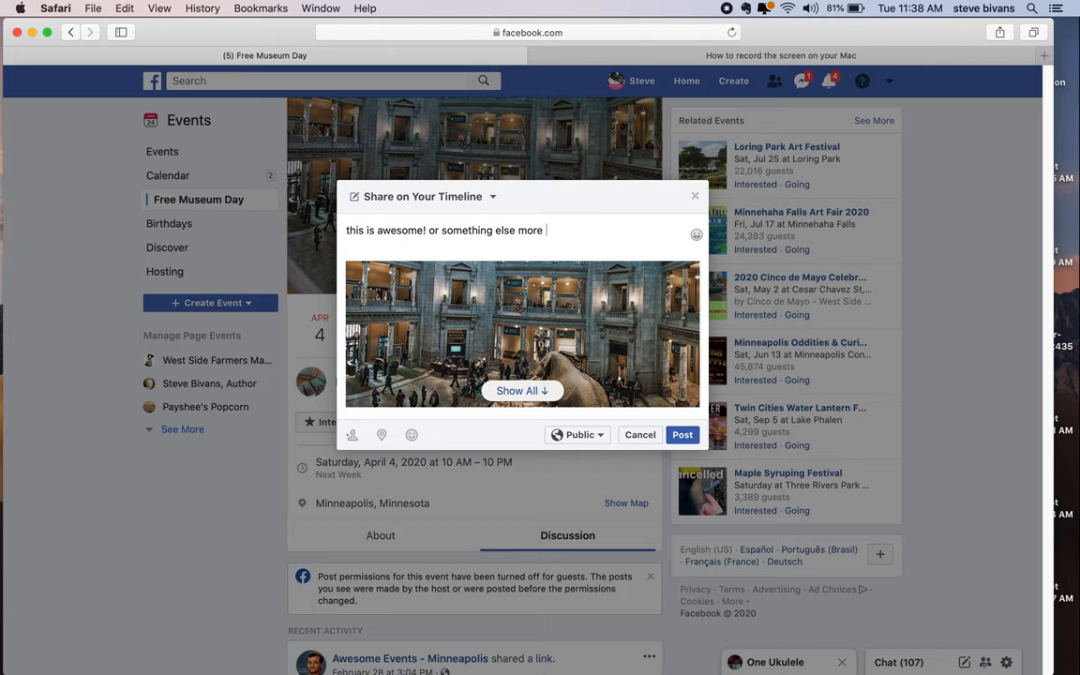
type("catchy")
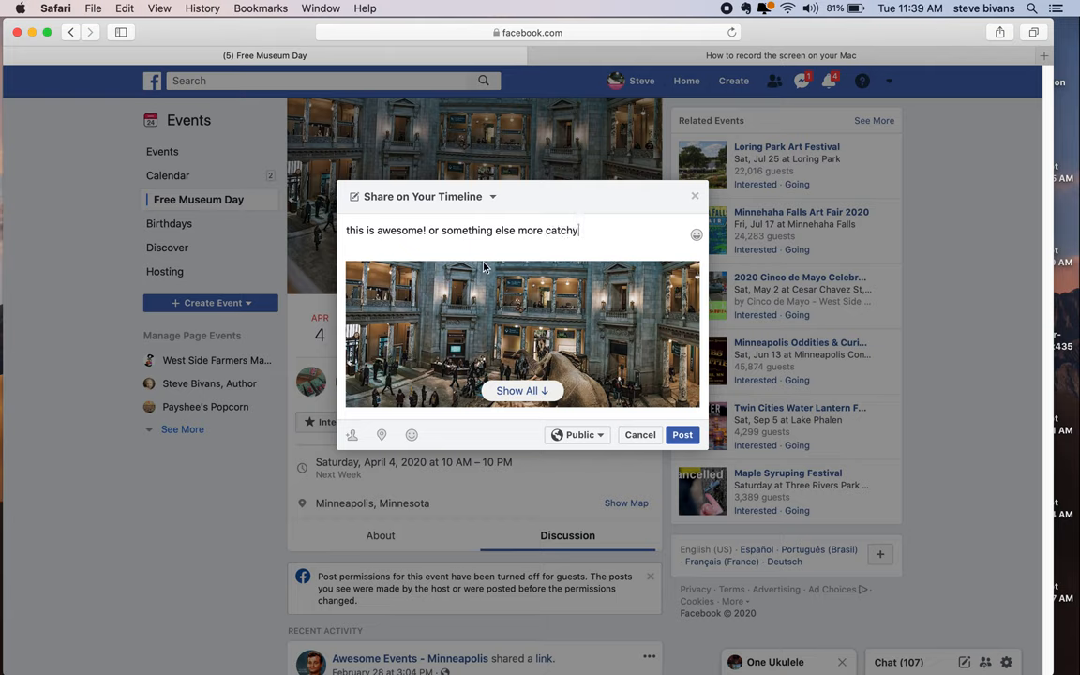
mouse_move(600, 421)
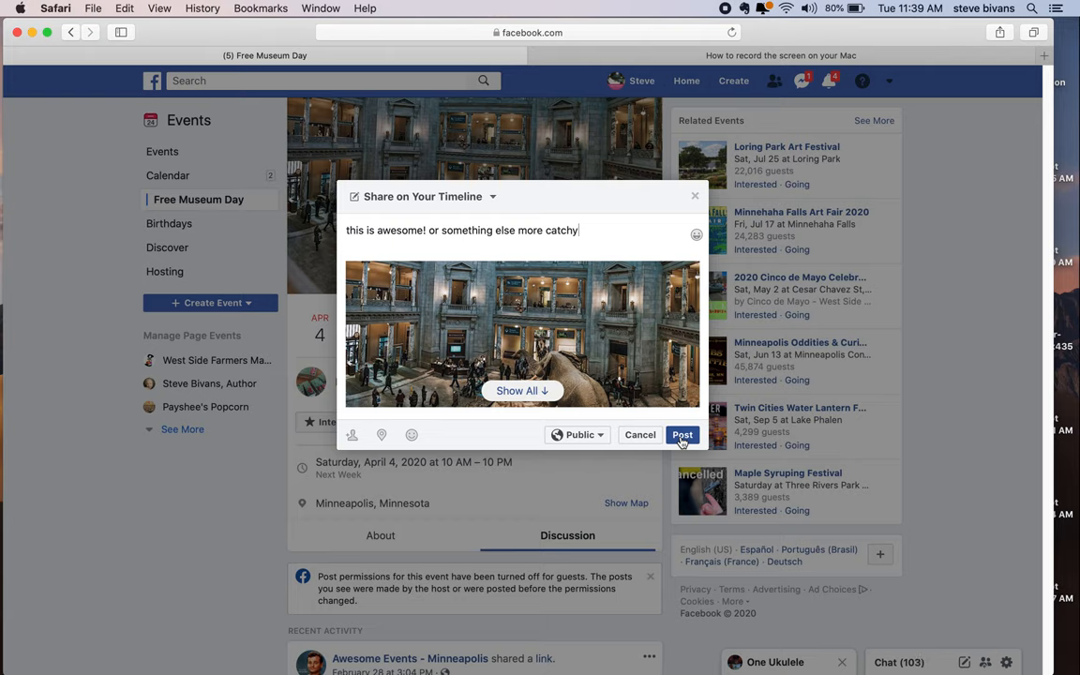
mouse_move(697, 234)
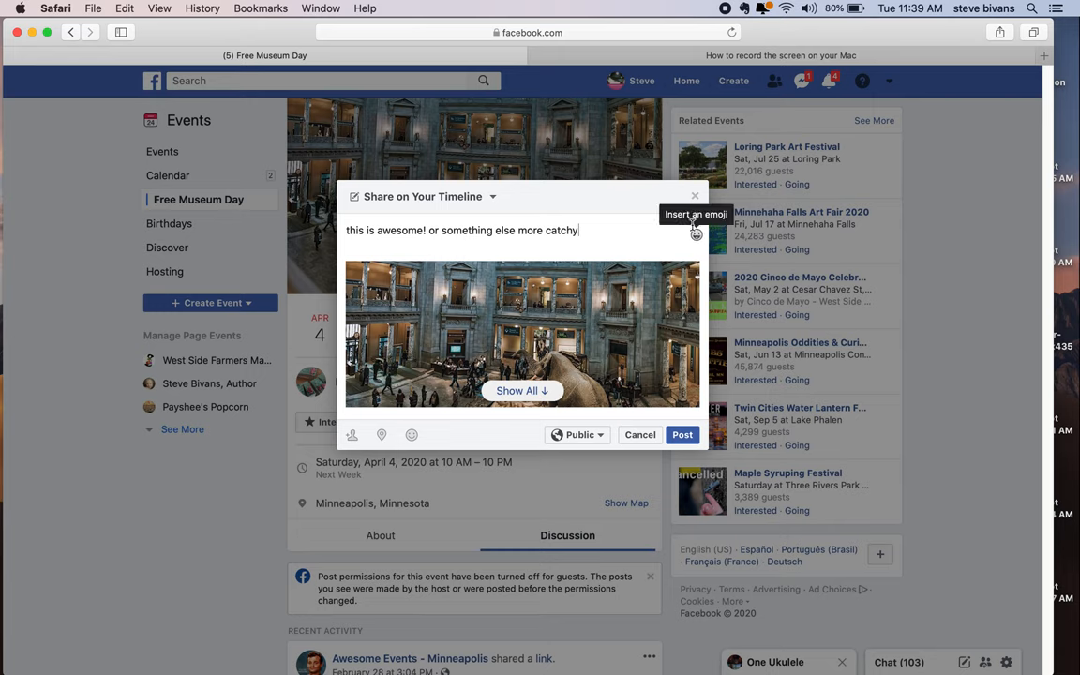
Bring up the event's Invite Friends list from the Share menu.
left_click(639, 435)
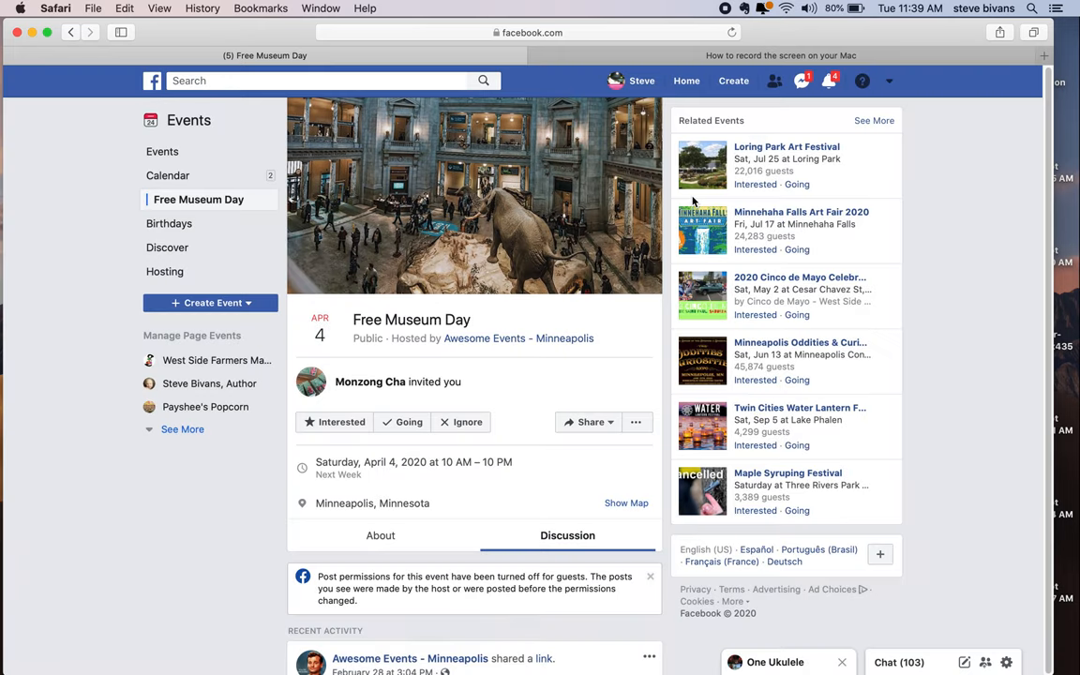
mouse_move(525, 450)
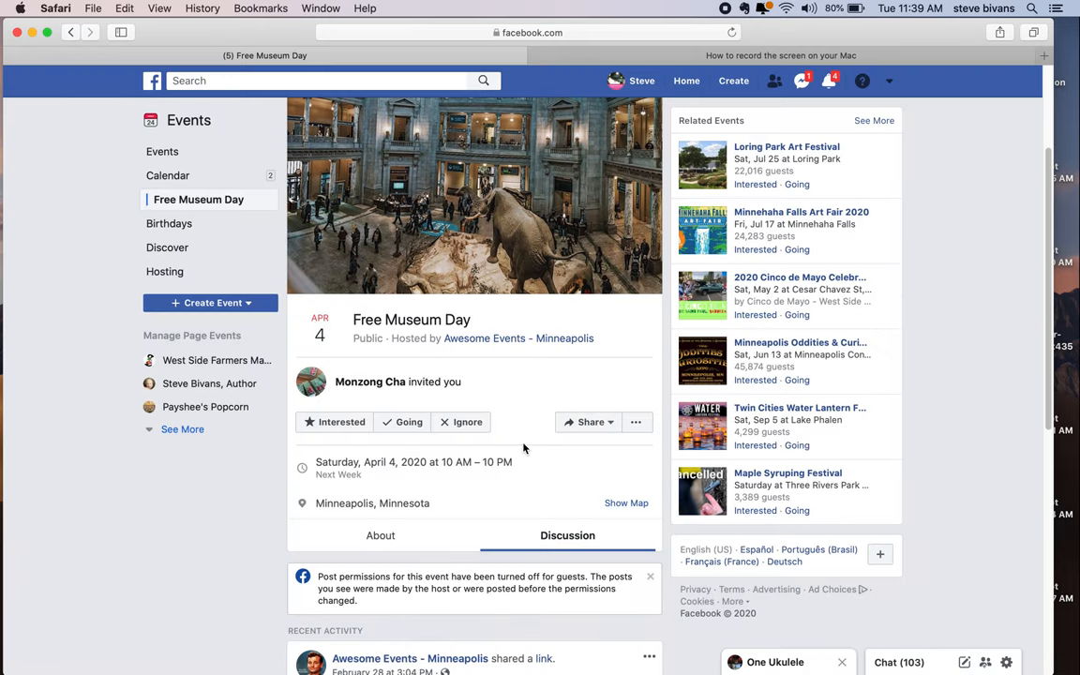
left_click(588, 422)
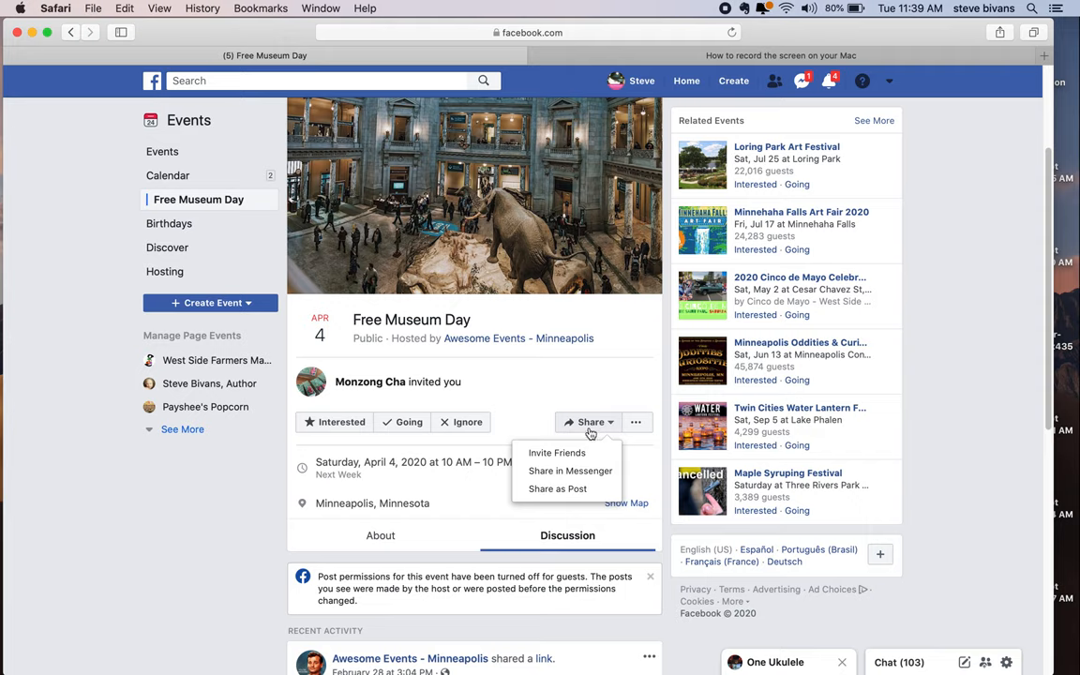
mouse_move(556, 452)
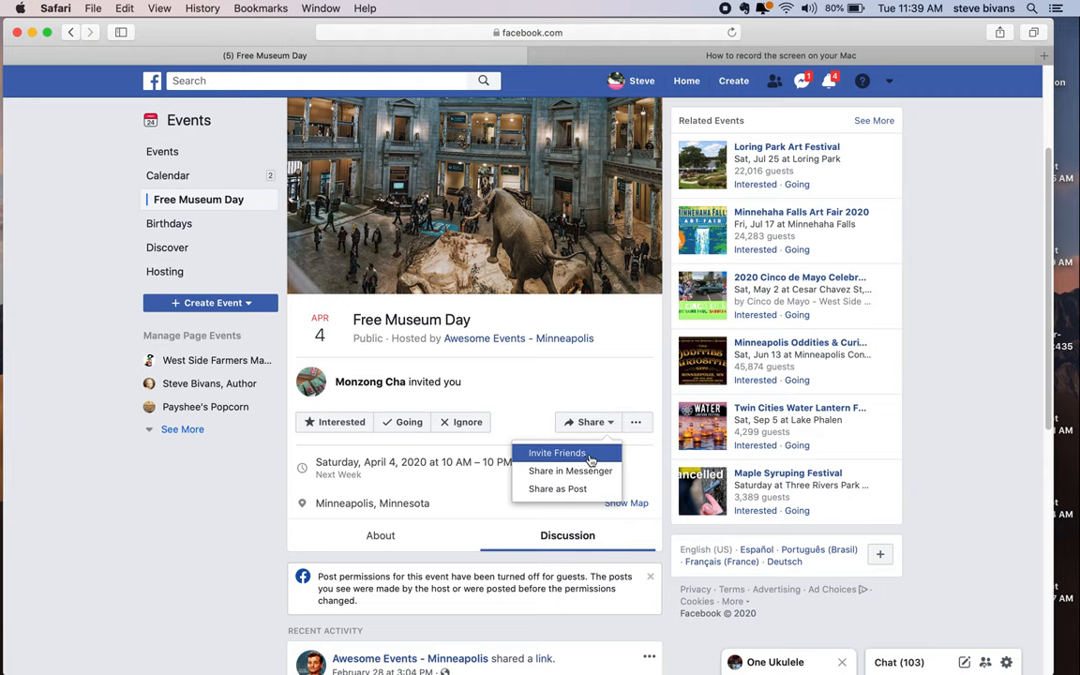
left_click(556, 452)
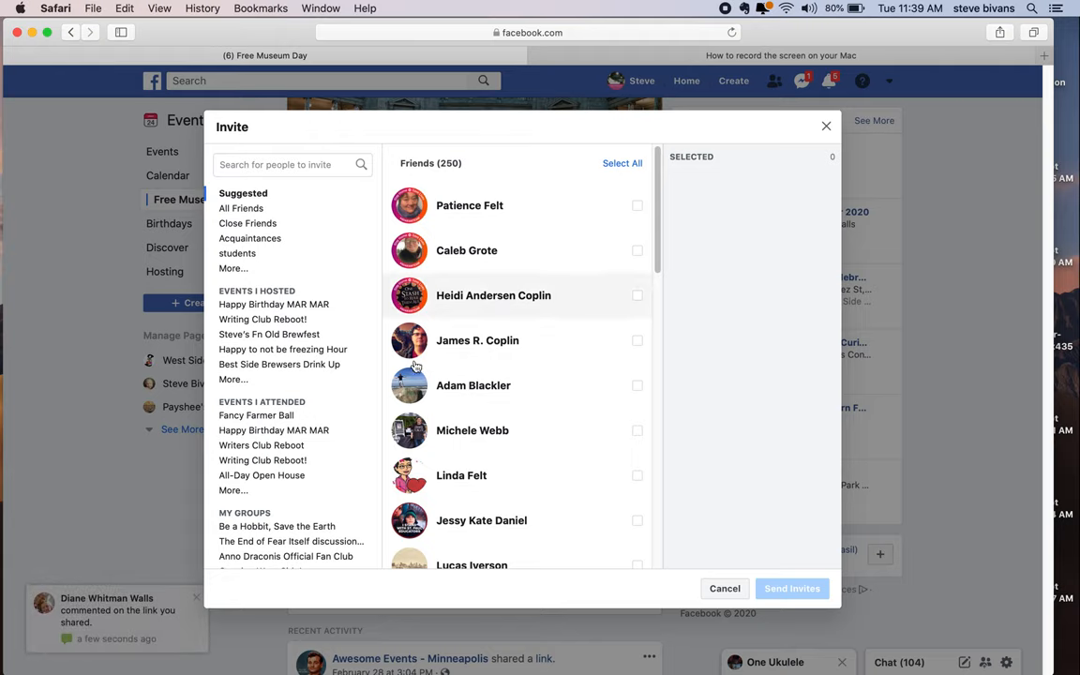
mouse_move(495, 382)
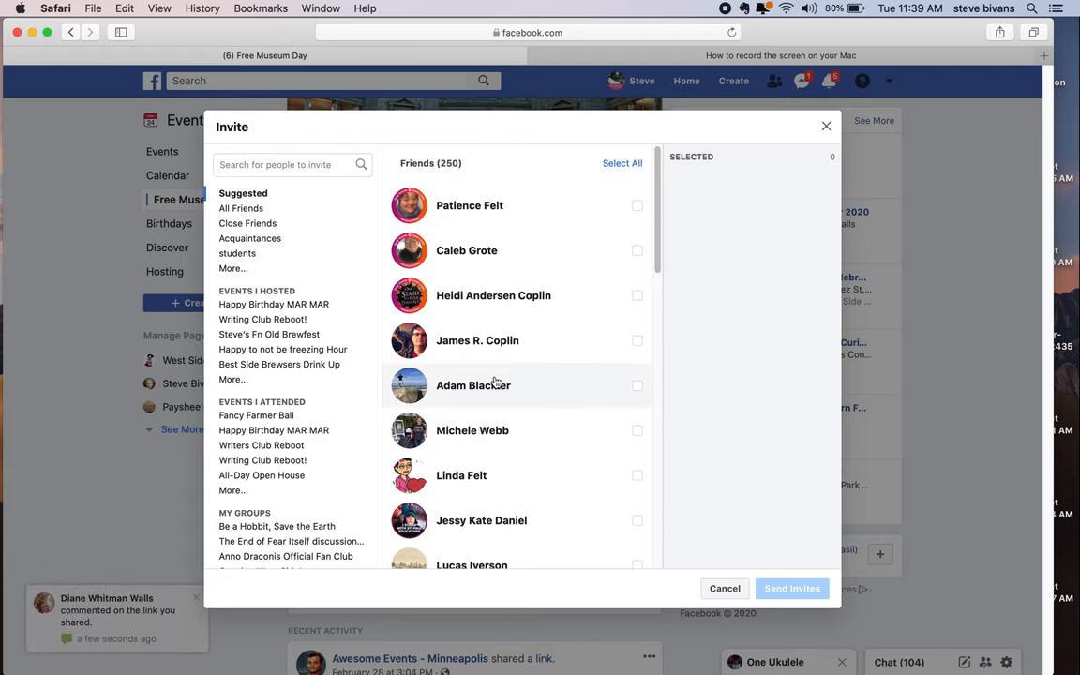
mouse_move(510, 384)
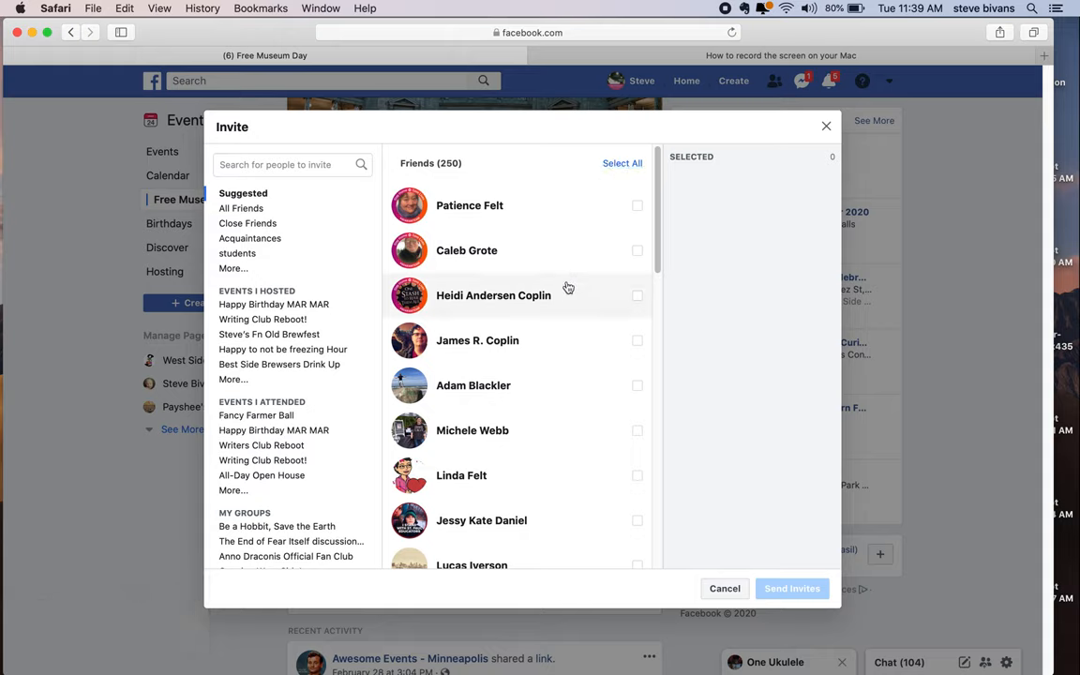
mouse_move(559, 294)
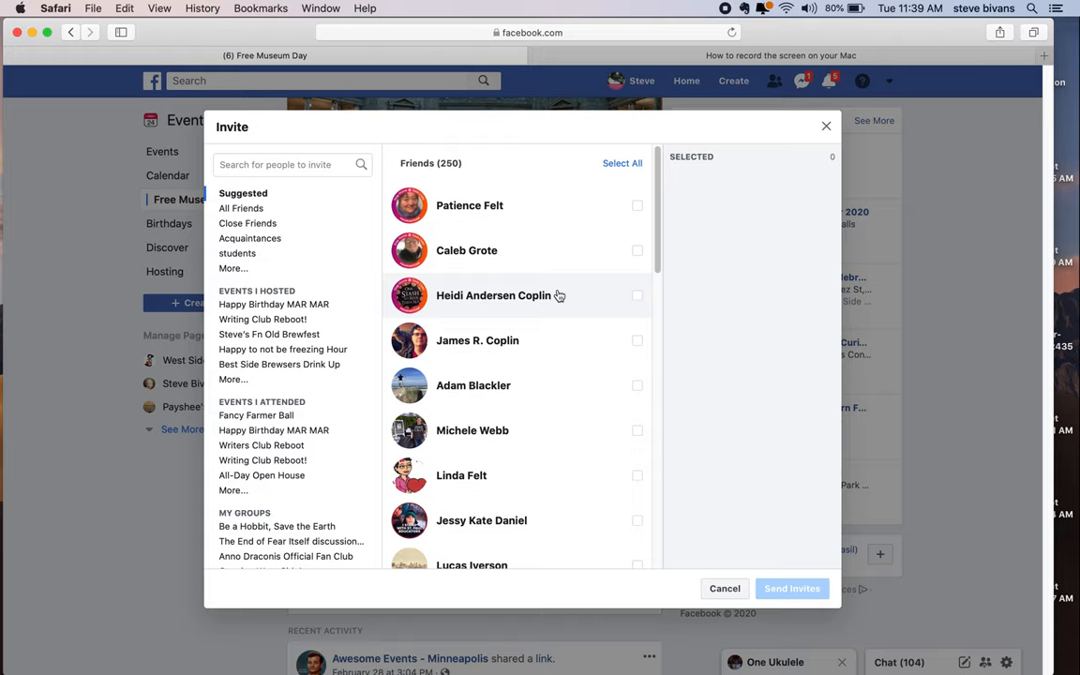
mouse_move(525, 502)
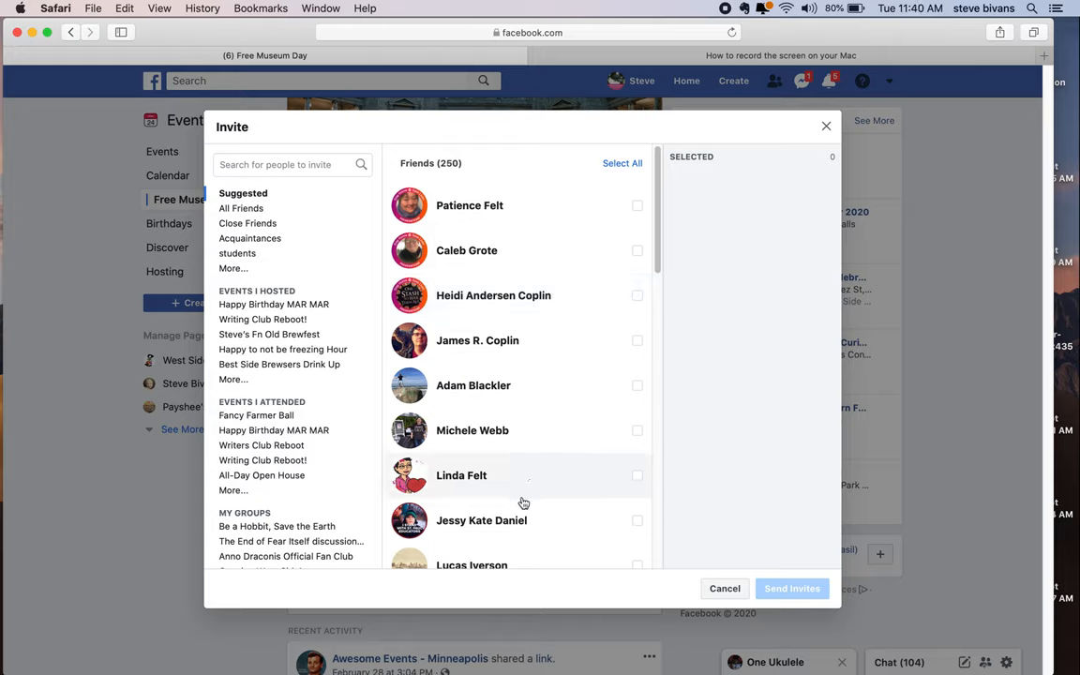
mouse_move(448, 414)
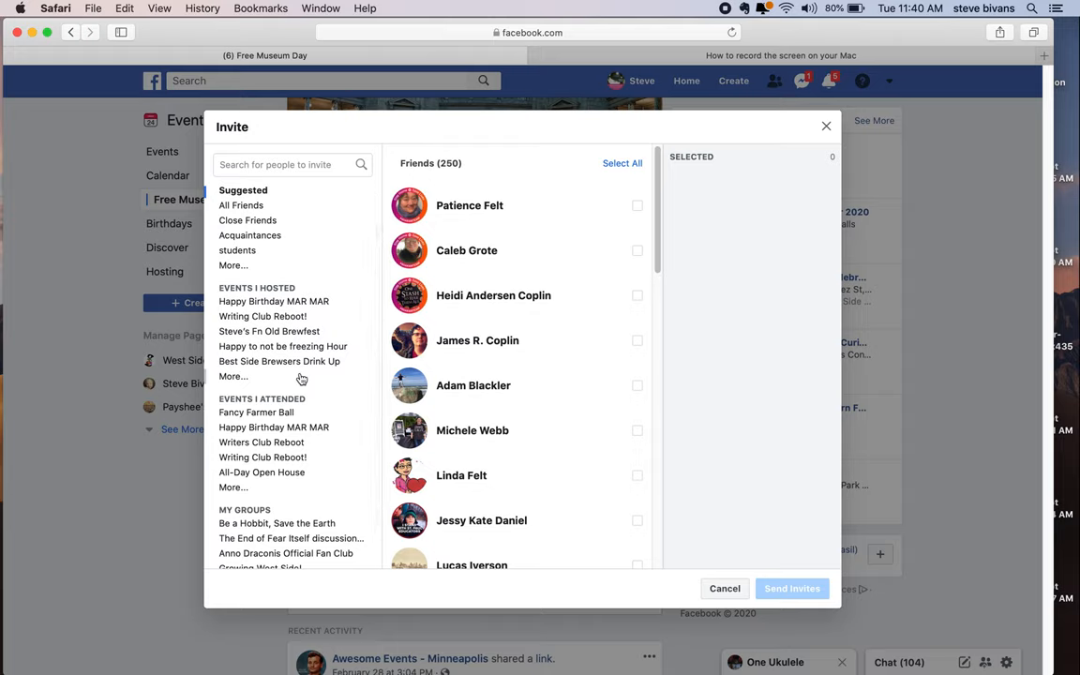
mouse_move(318, 389)
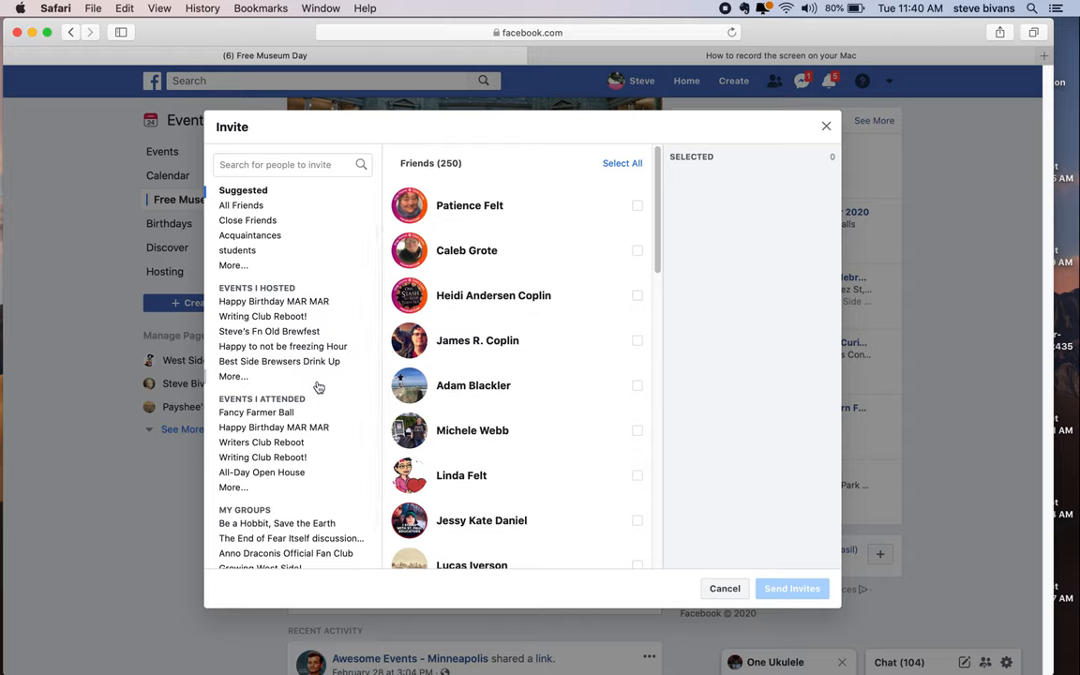
Filter the invite list to the 162 guests of the Fancy Farmer Ball event I attended.
scroll("down", 3)
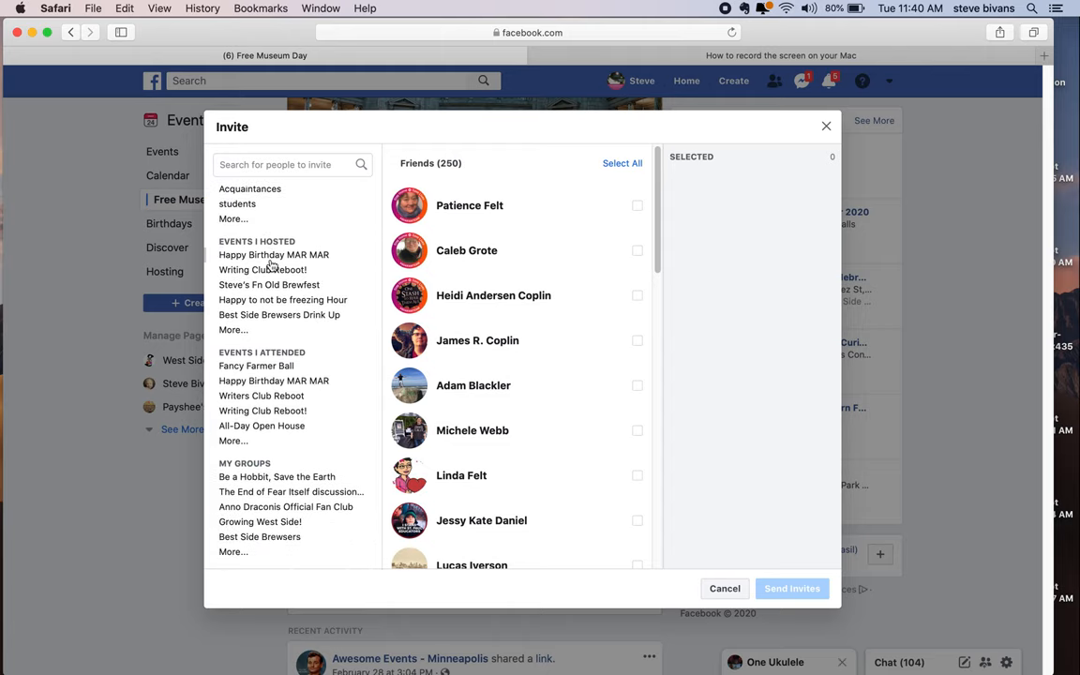
mouse_move(280, 315)
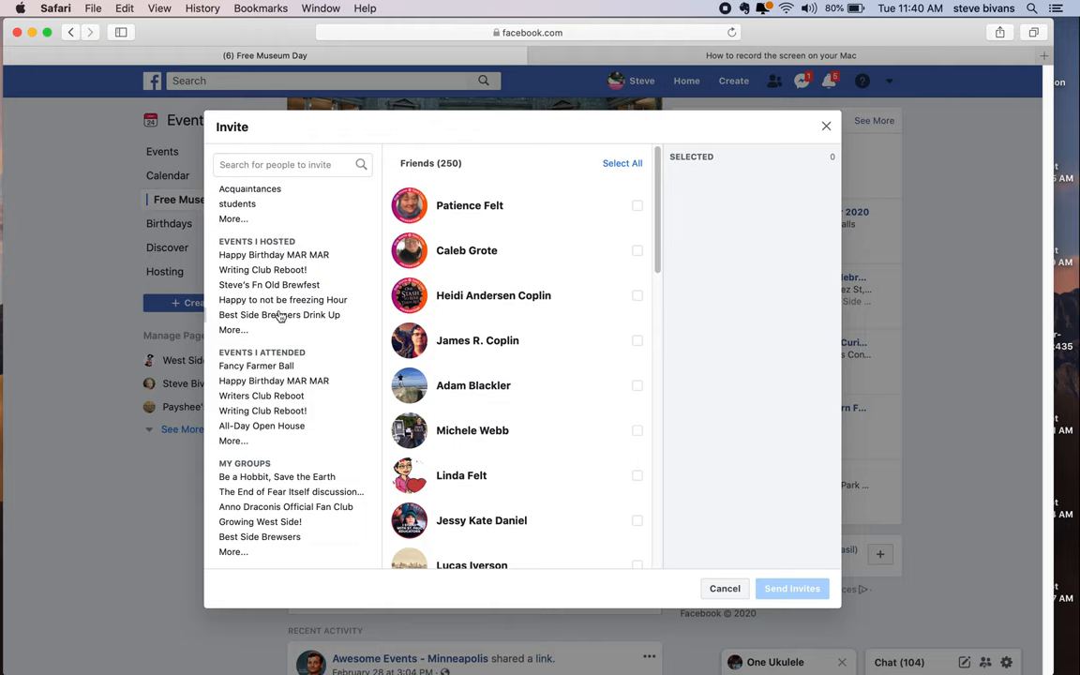
mouse_move(281, 364)
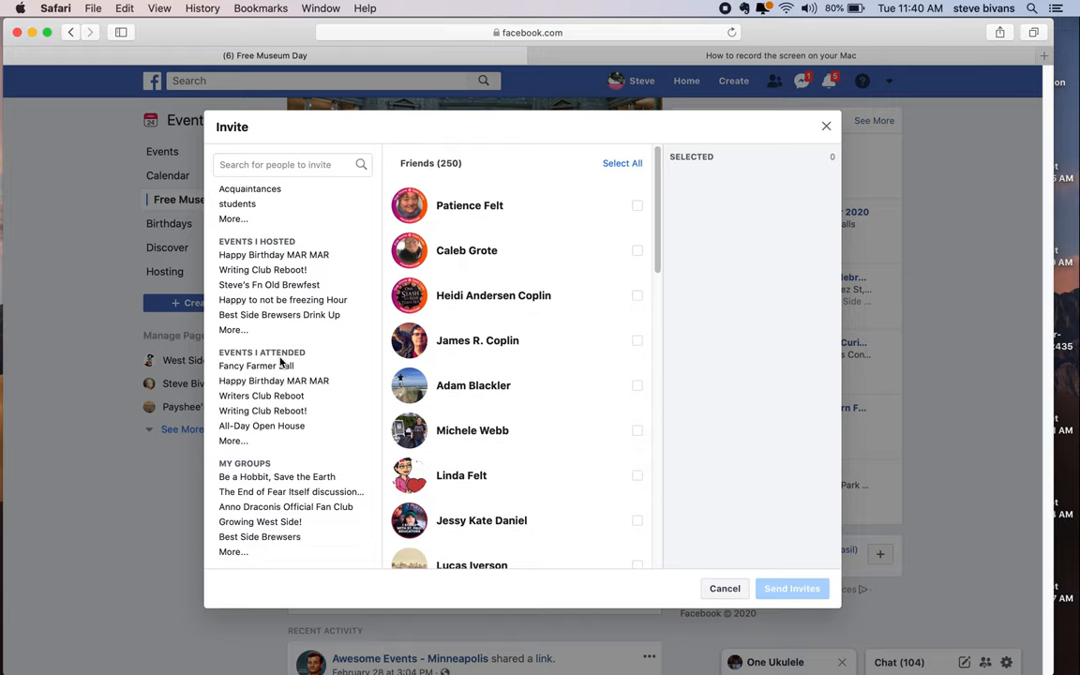
mouse_move(266, 441)
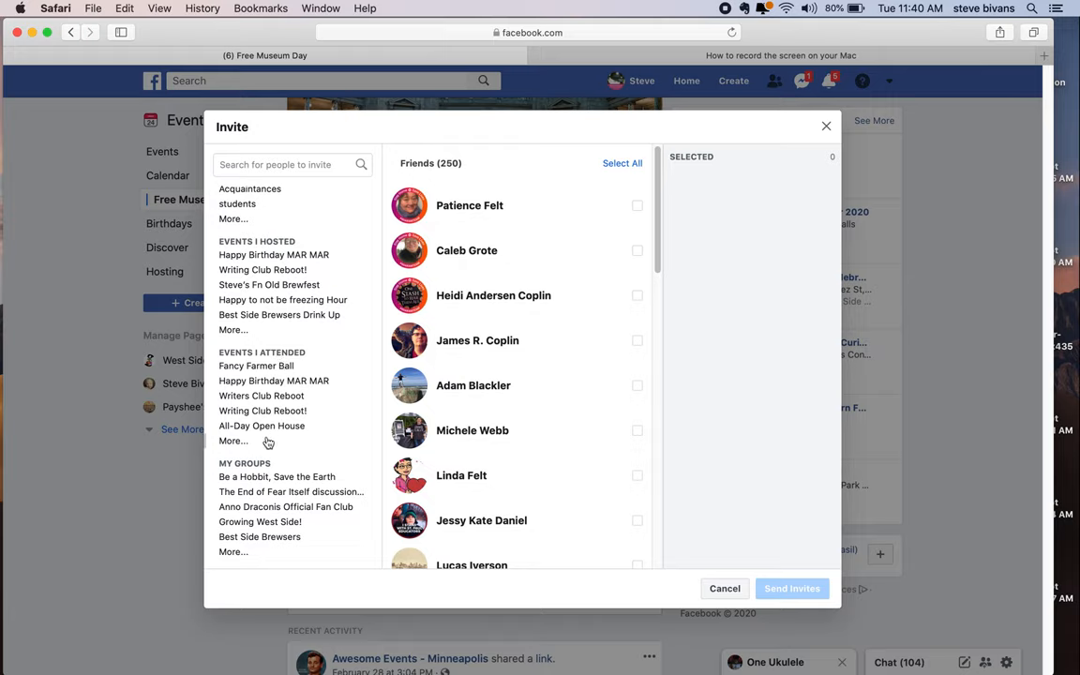
mouse_move(290, 453)
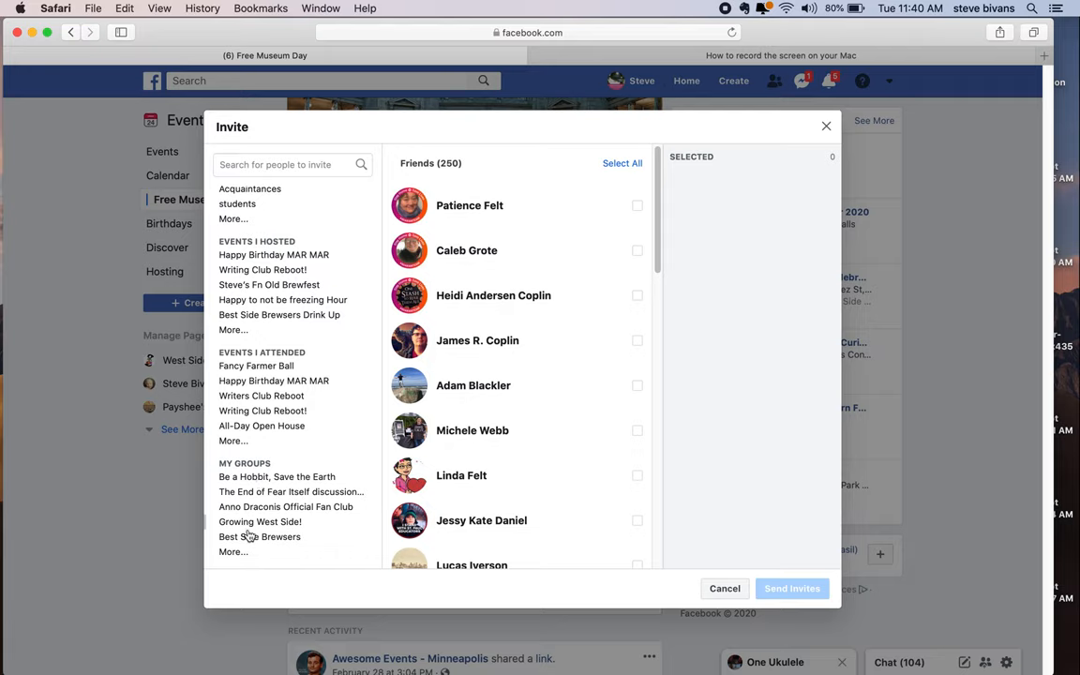
left_click(233, 551)
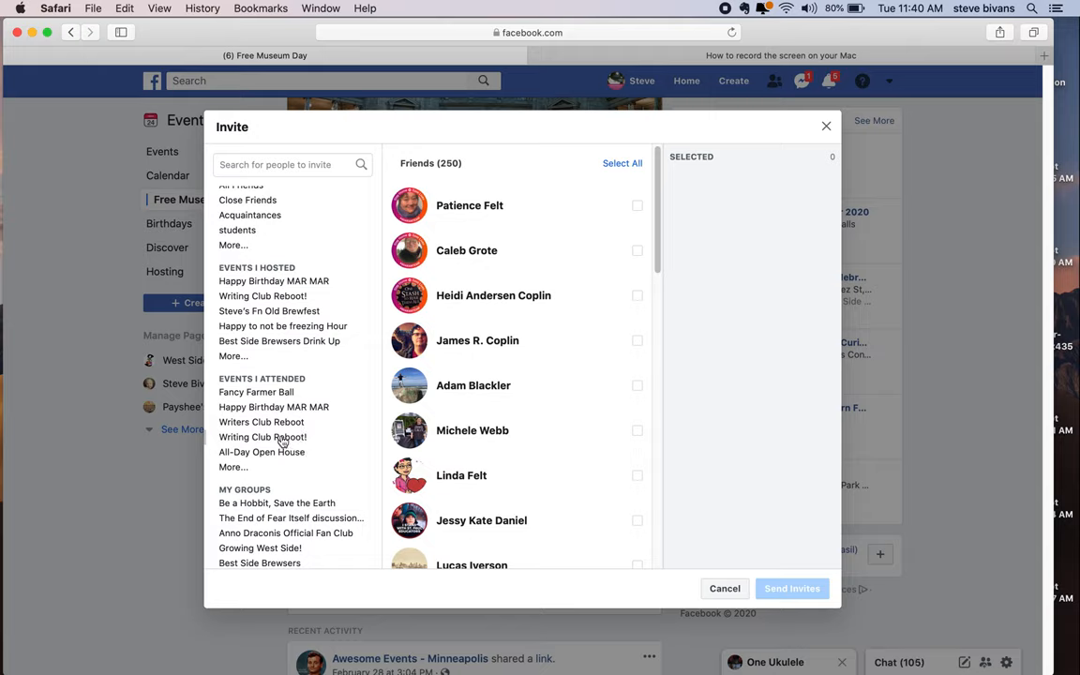
scroll("down", 3)
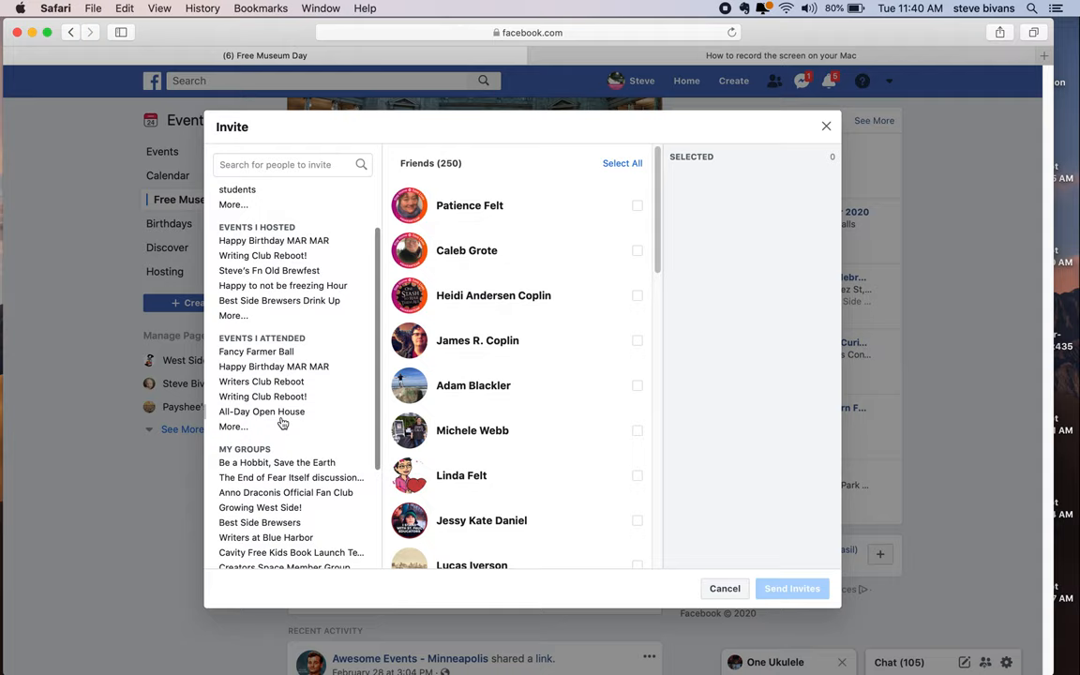
mouse_move(266, 356)
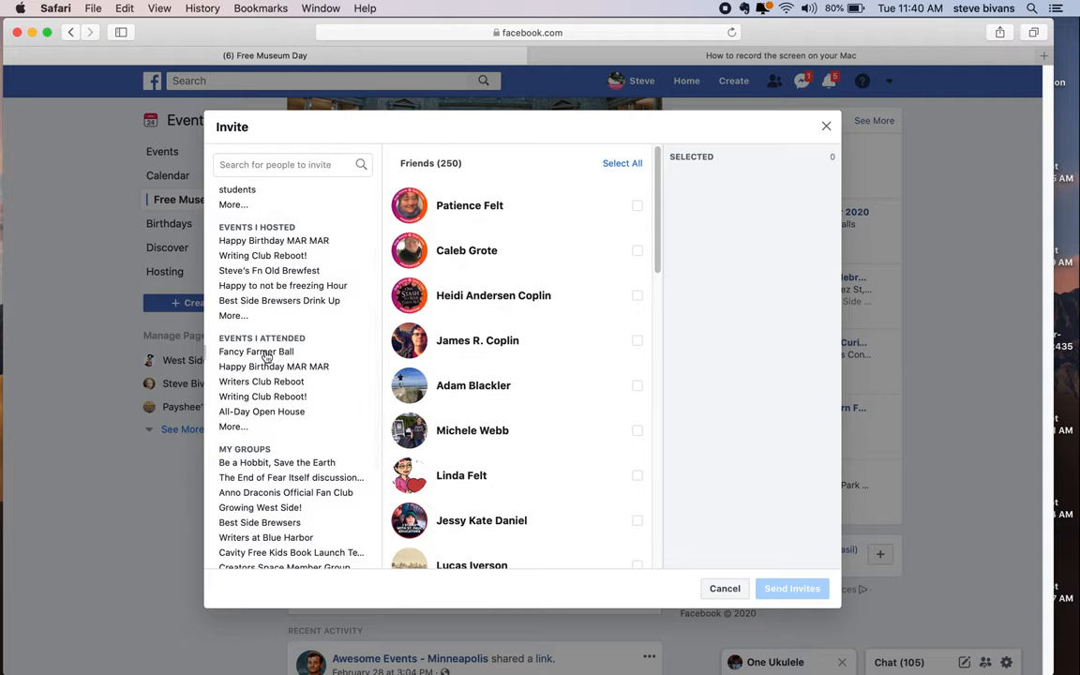
left_click(259, 351)
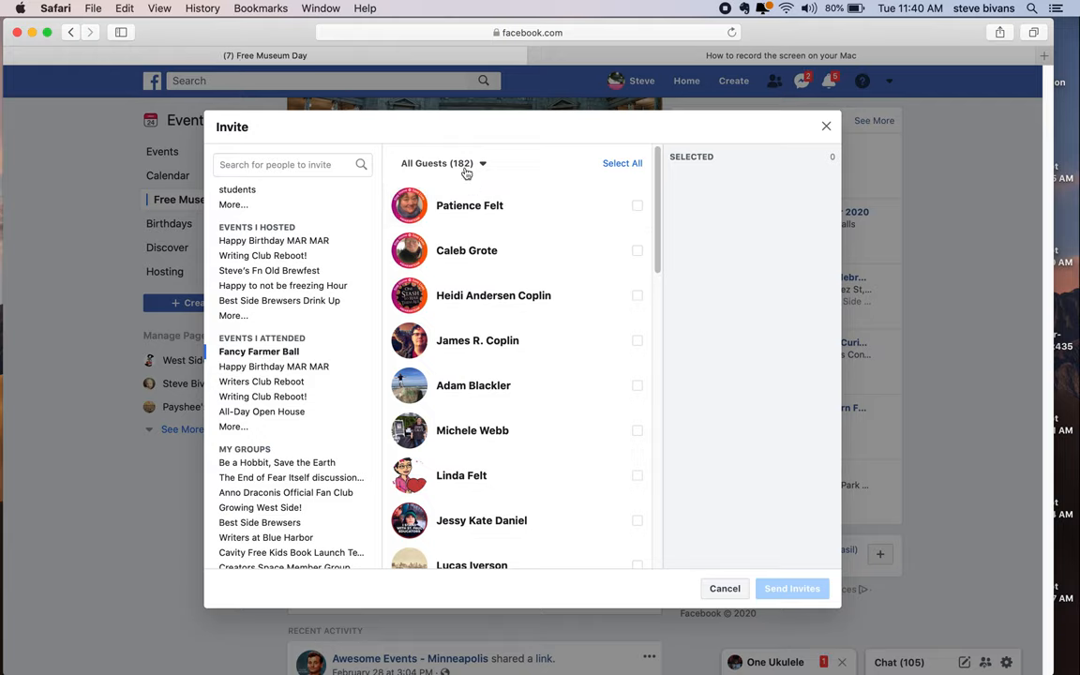
mouse_move(543, 229)
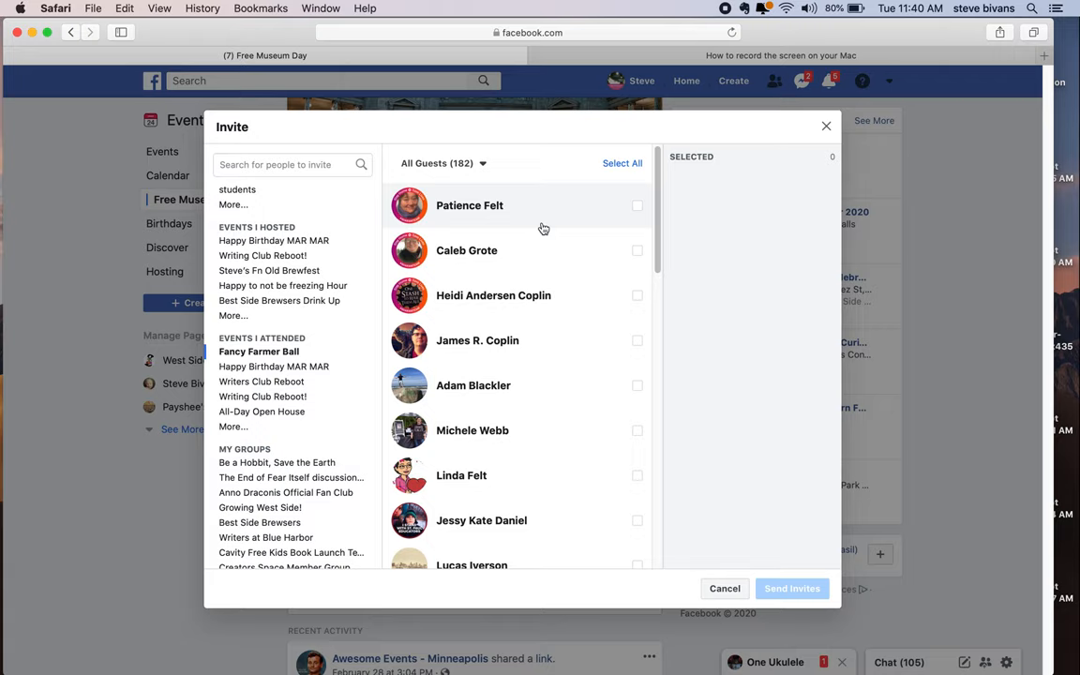
mouse_move(604, 218)
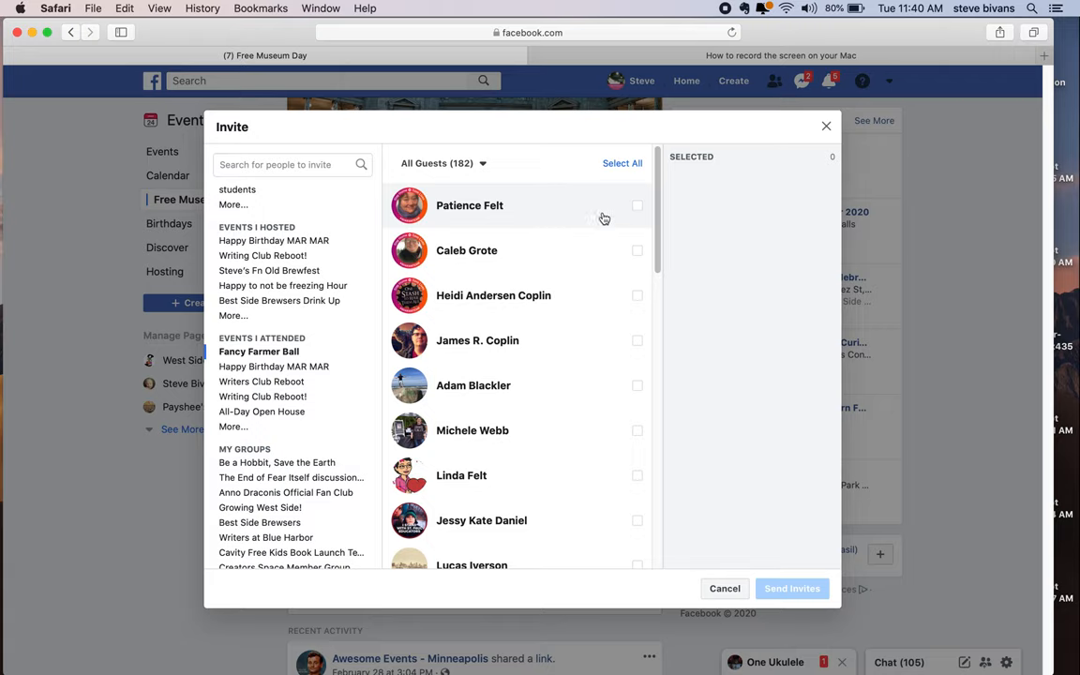
Select all Fancy Farmer Ball guests and browse friends from my groups, reaching 191 selected.
left_click(623, 163)
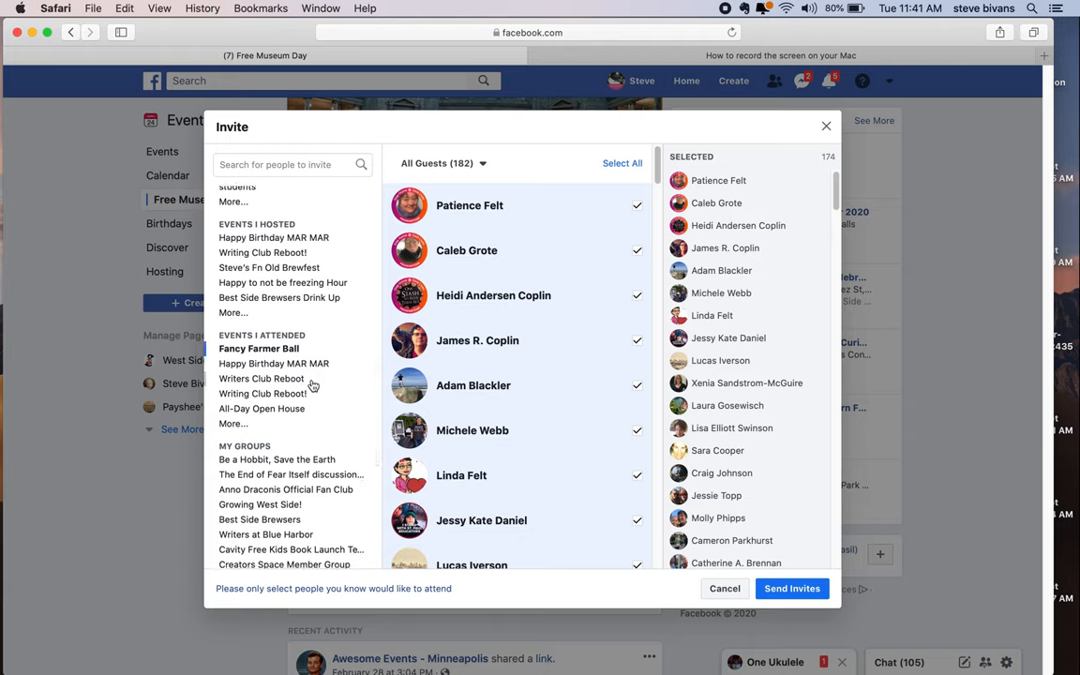
scroll("down", 3)
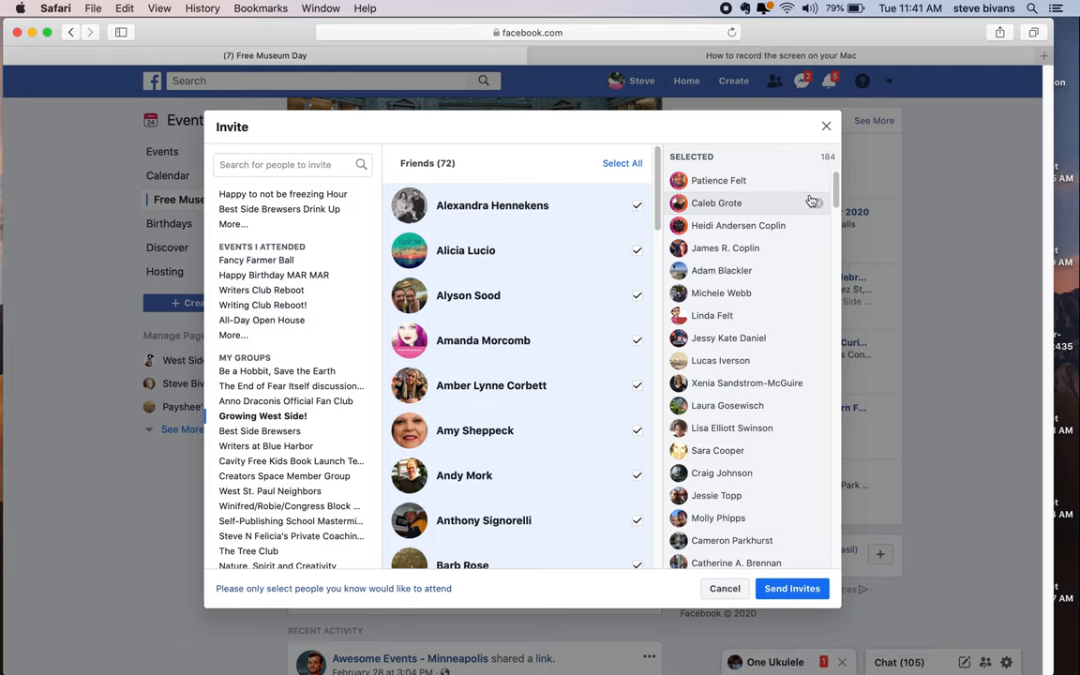
mouse_move(778, 180)
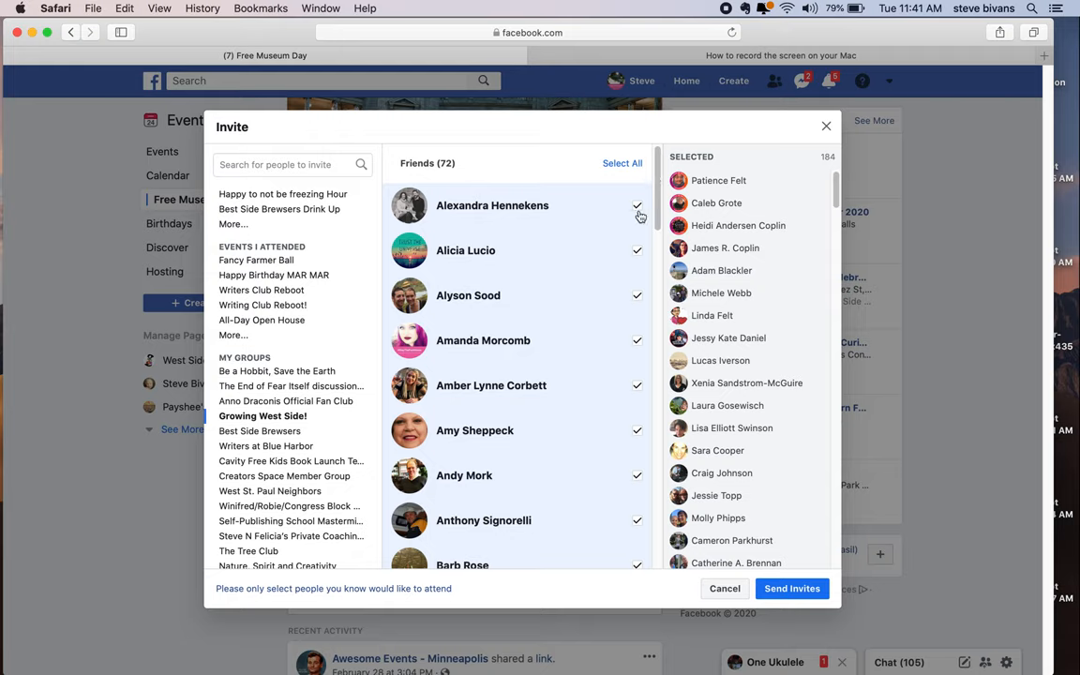
mouse_move(293, 441)
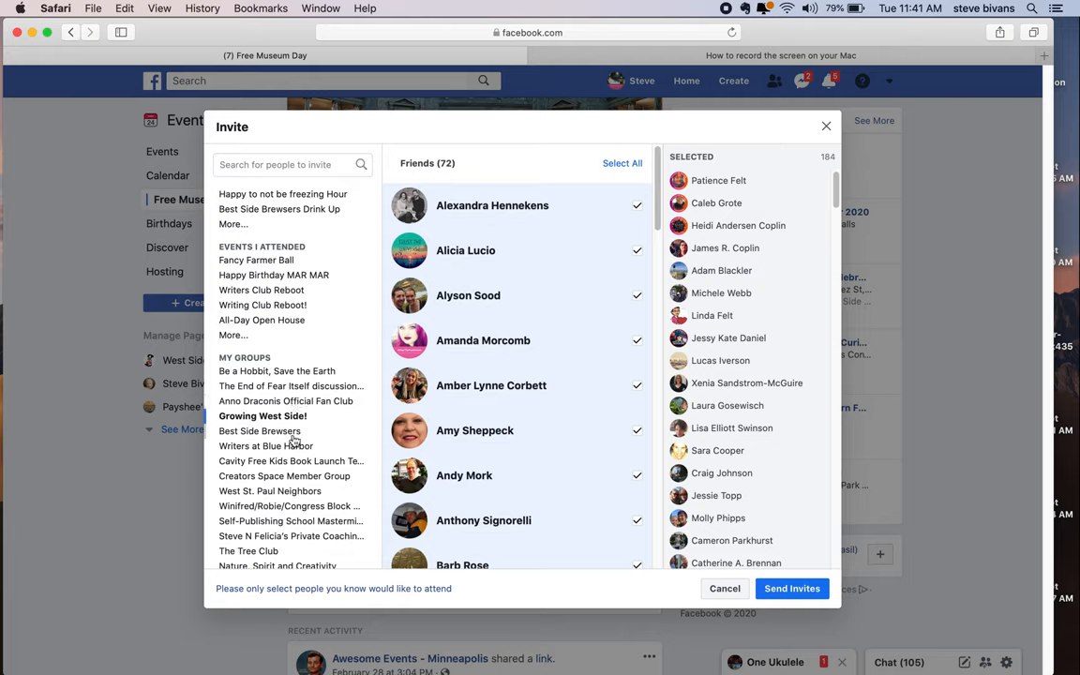
mouse_move(285, 469)
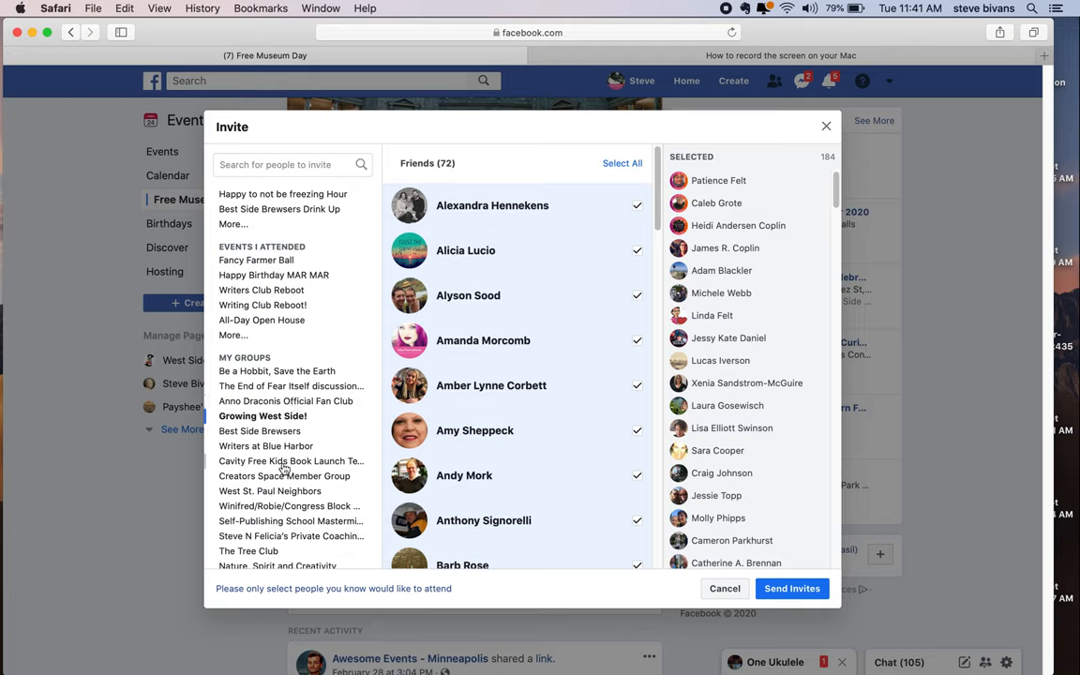
mouse_move(285, 498)
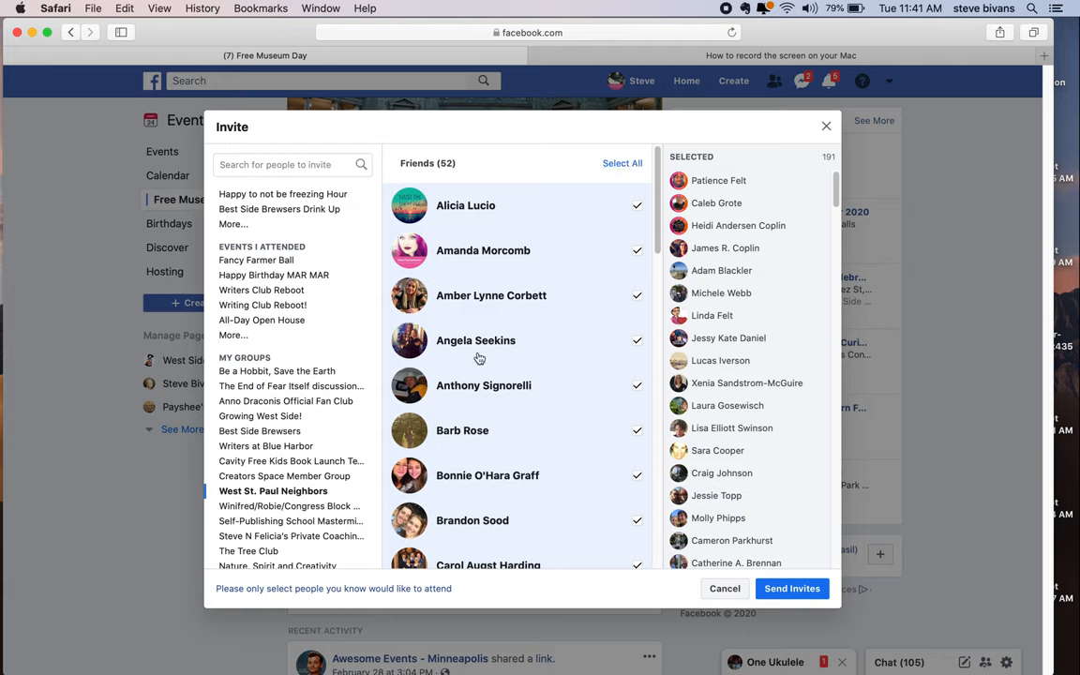
scroll("down", 3)
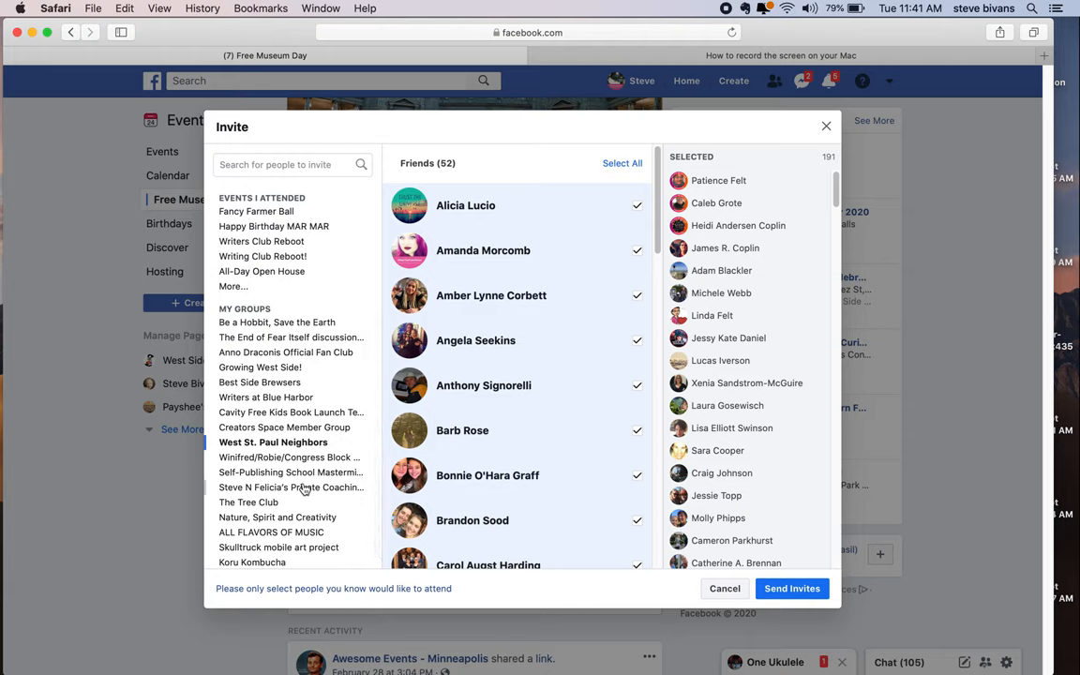
mouse_move(301, 487)
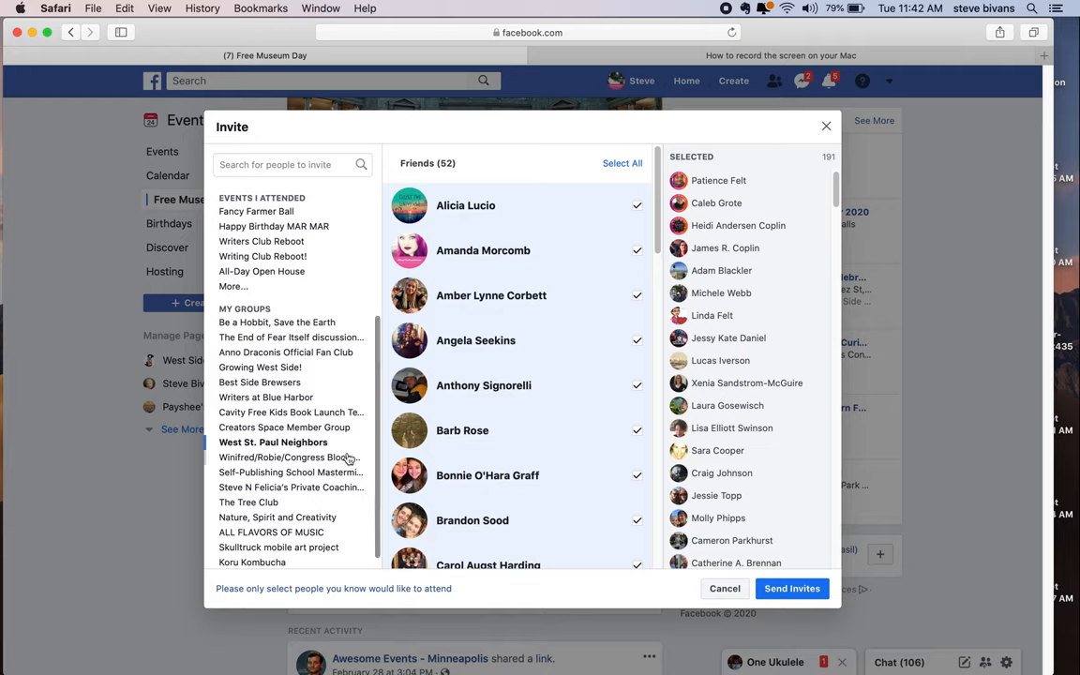
mouse_move(330, 517)
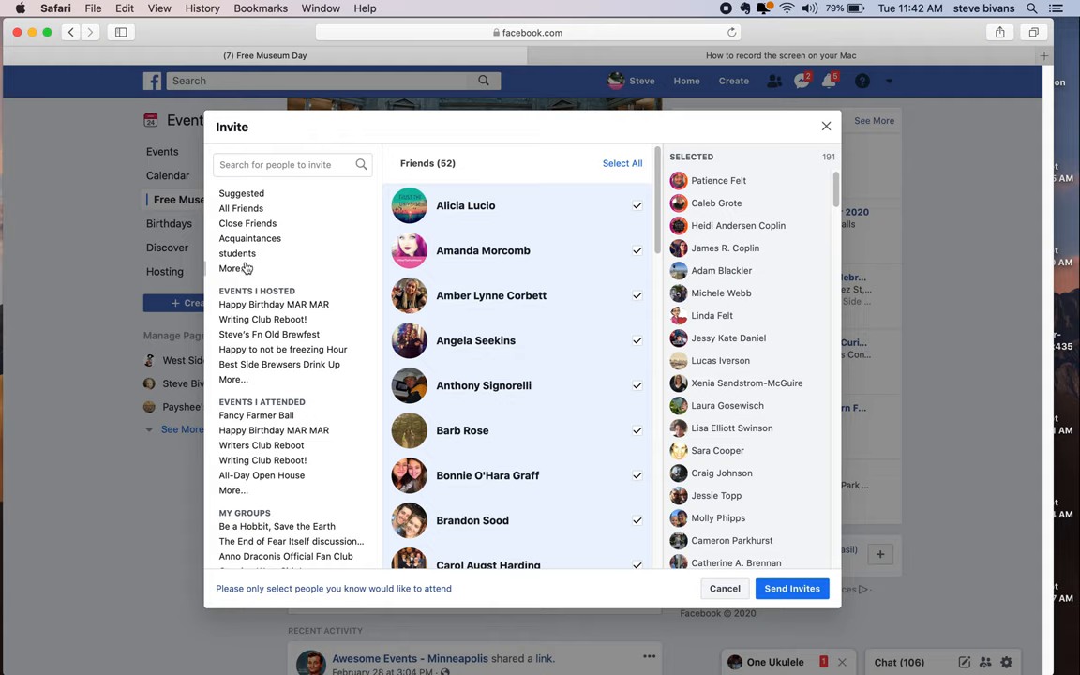
mouse_move(255, 234)
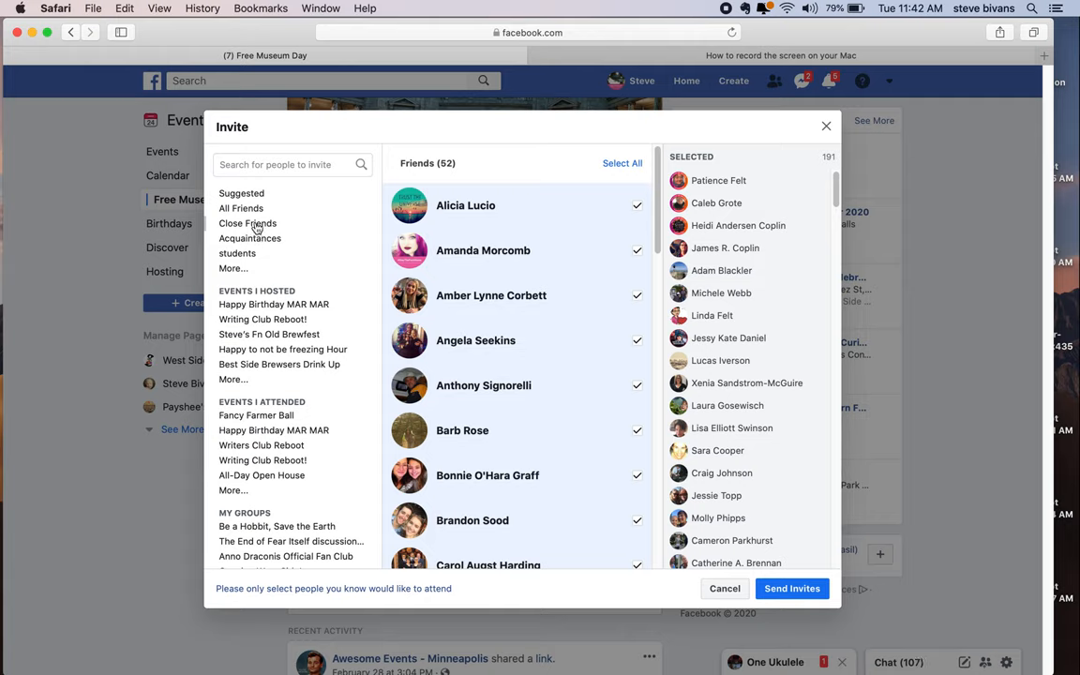
mouse_move(259, 253)
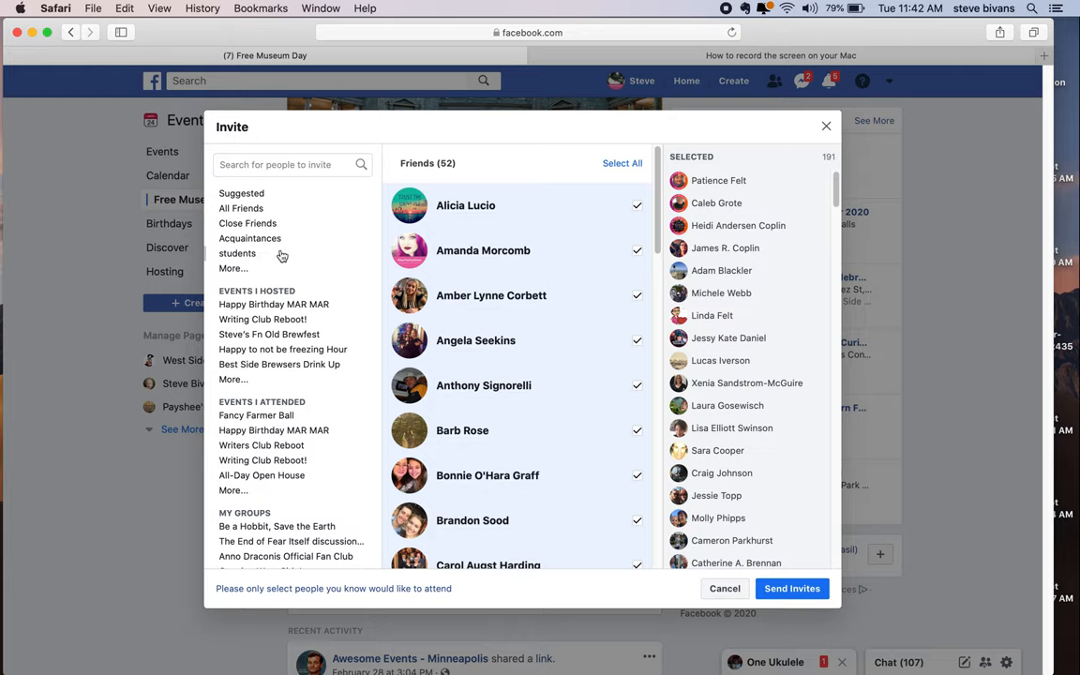
mouse_move(244, 233)
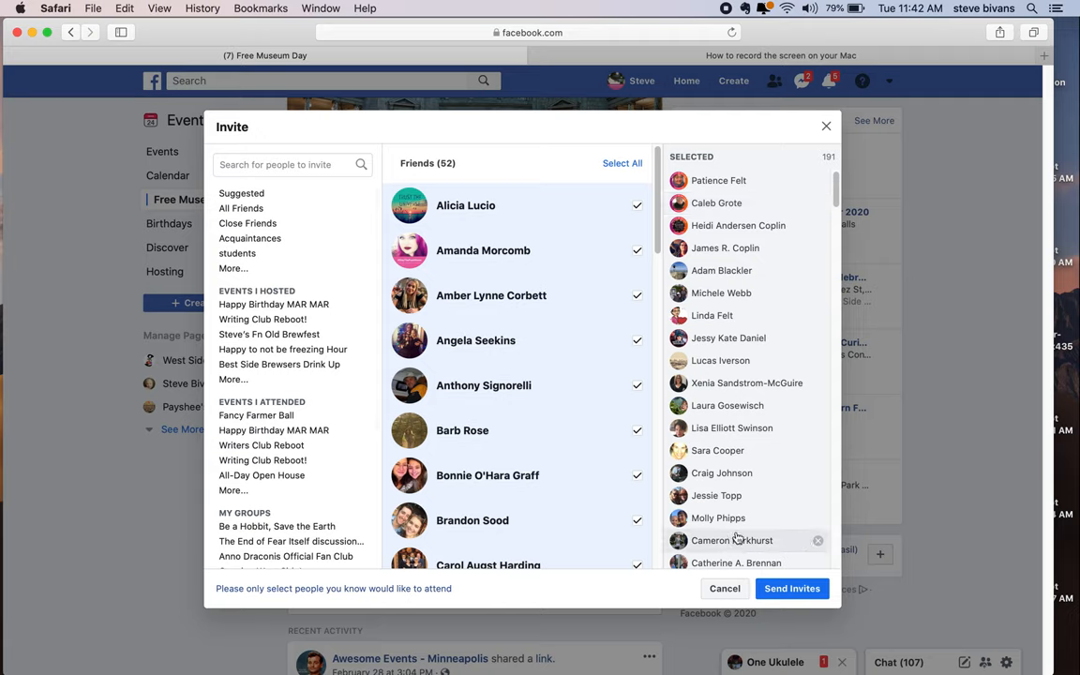
Review the Selected list and close the Invite dialog without sending.
scroll("down", 3)
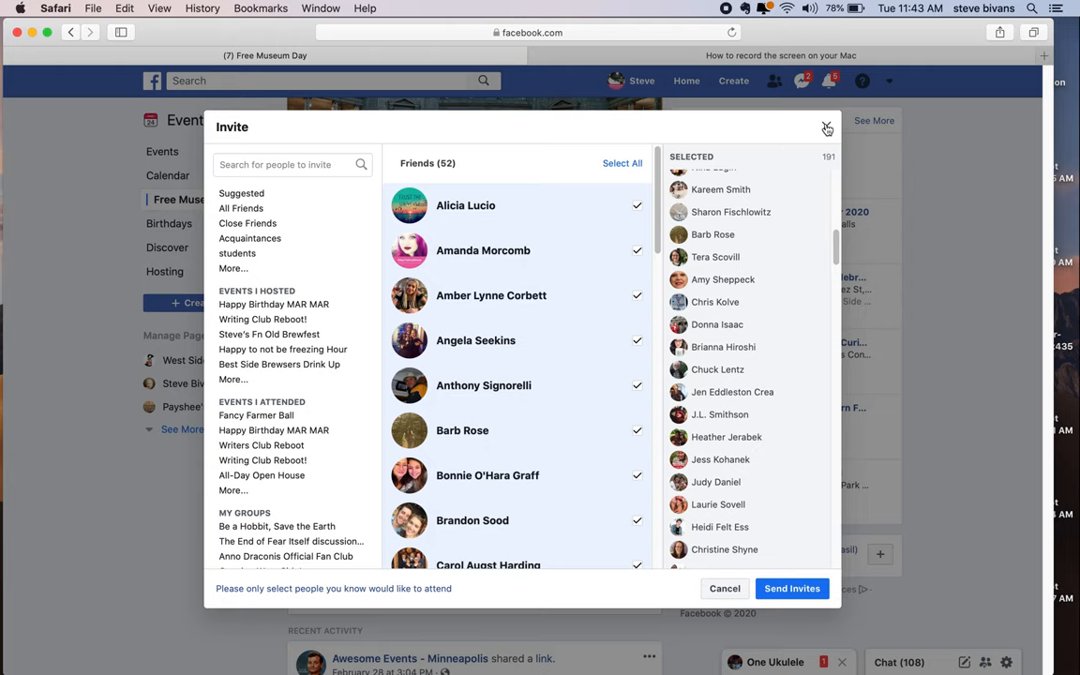
left_click(824, 127)
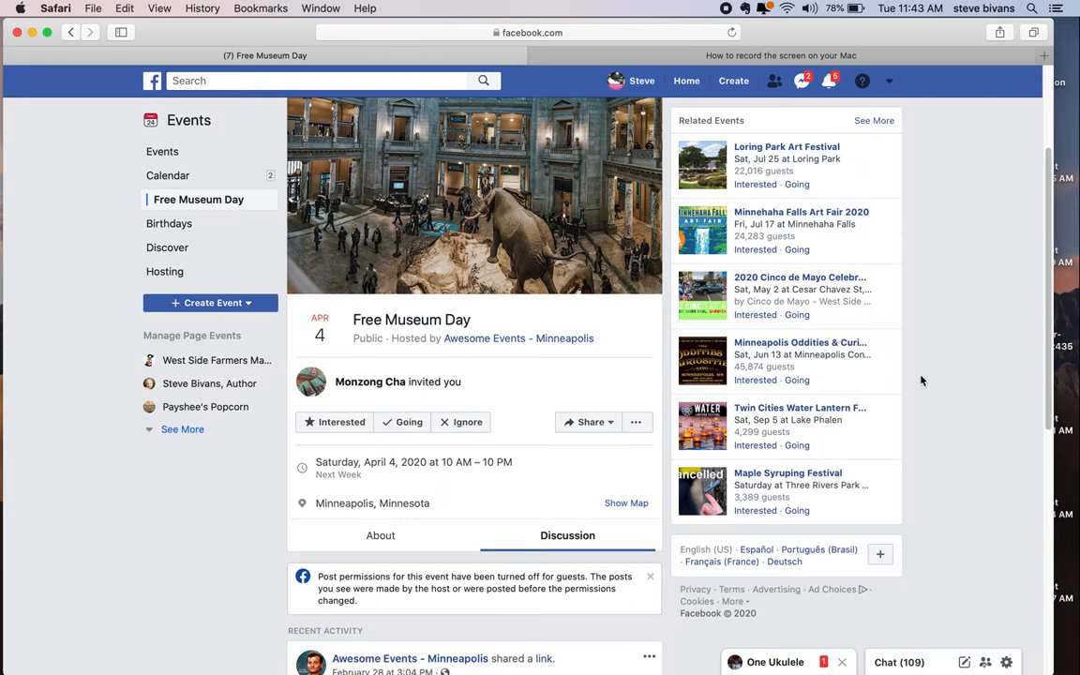
Reopen the event's Share menu listing Invite Friends, Share in Messenger and Share as Post.
scroll("down", 3)
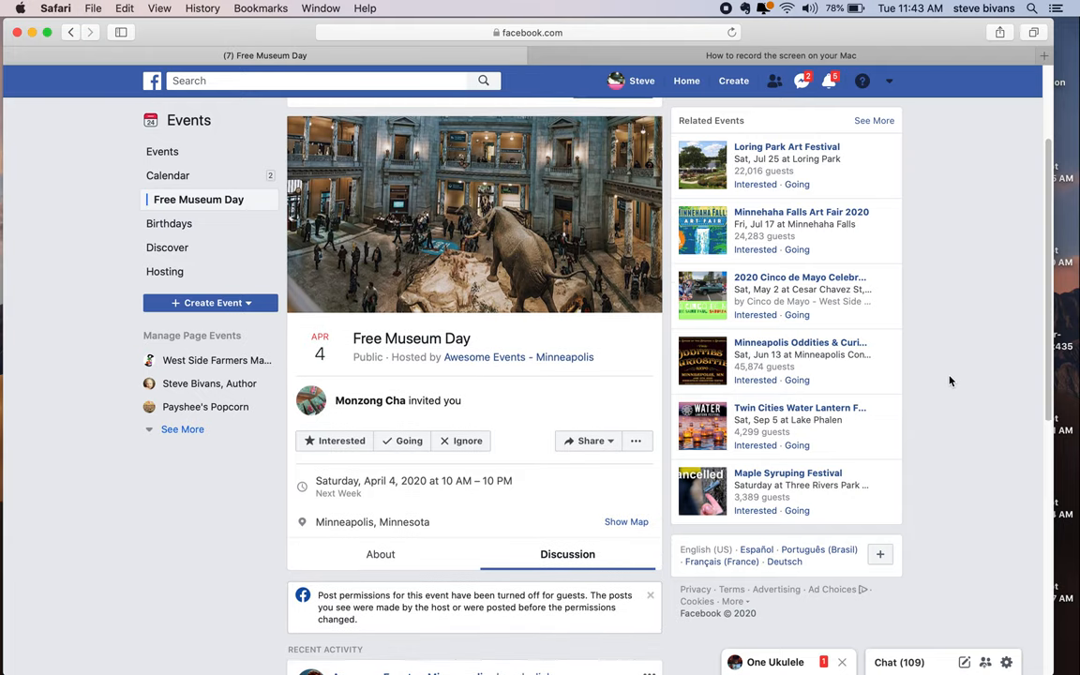
mouse_move(595, 457)
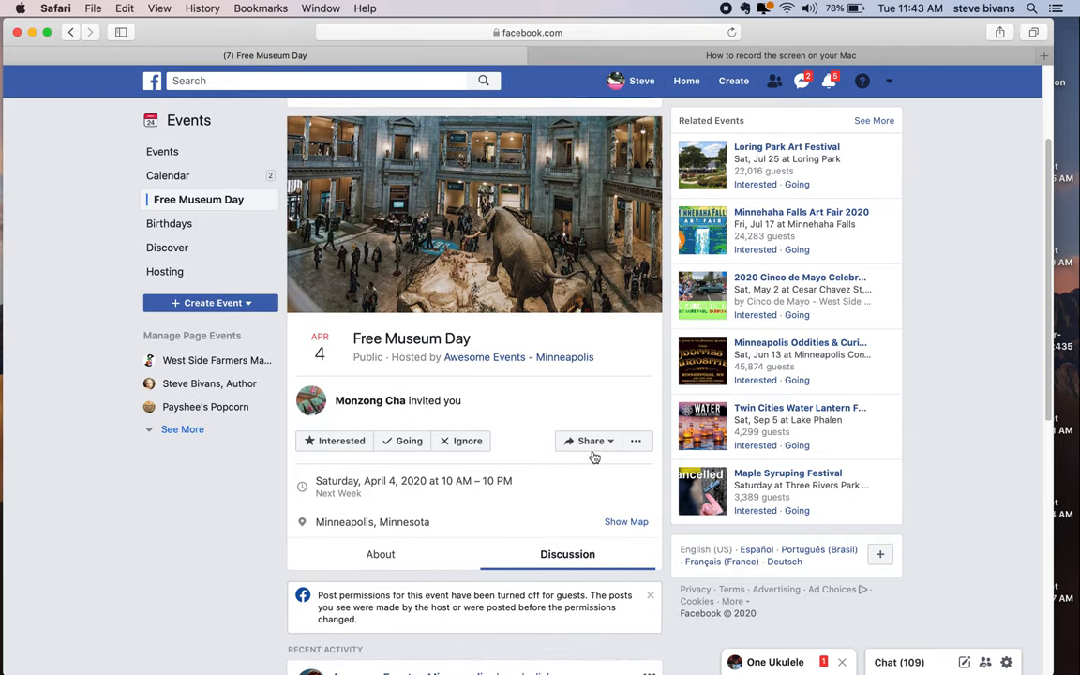
left_click(589, 440)
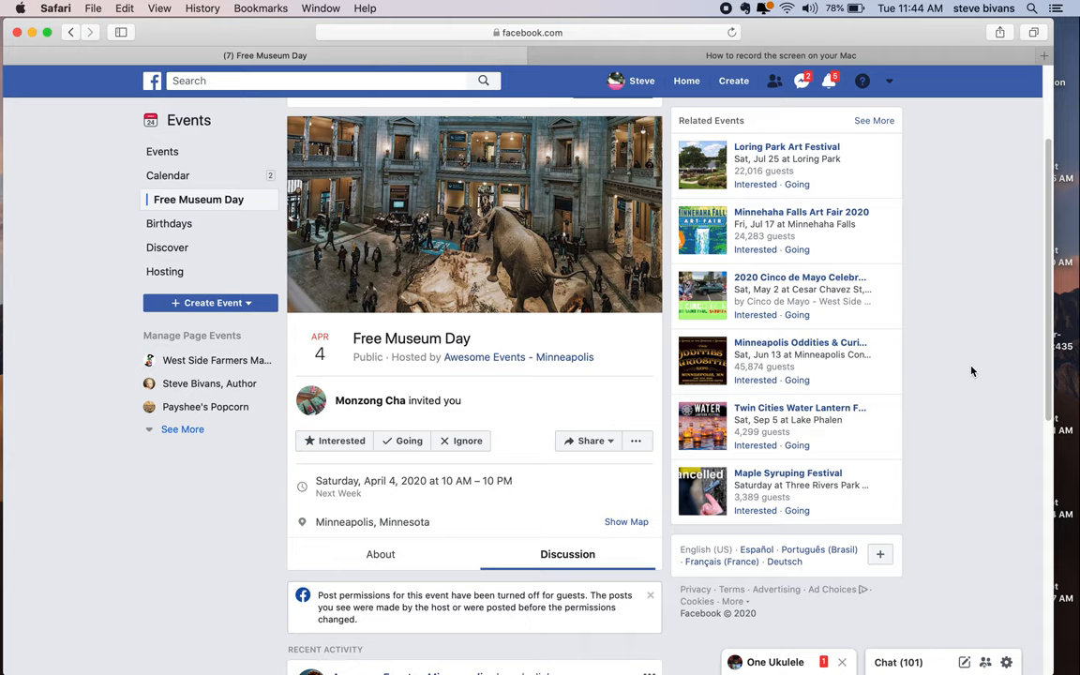
left_click(589, 441)
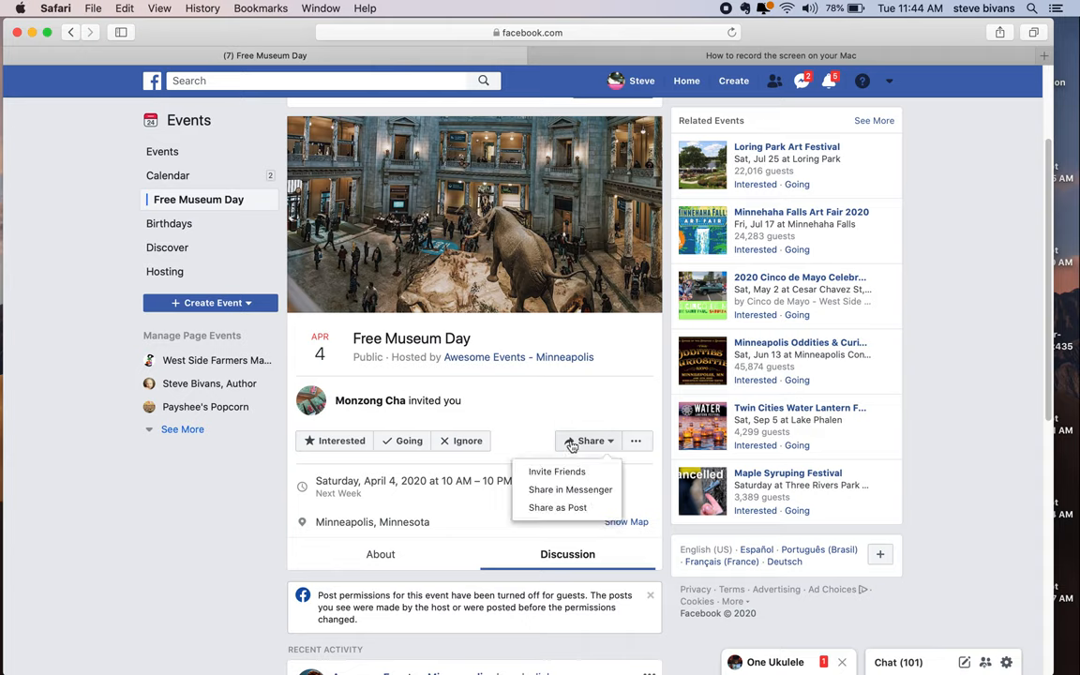
mouse_move(557, 473)
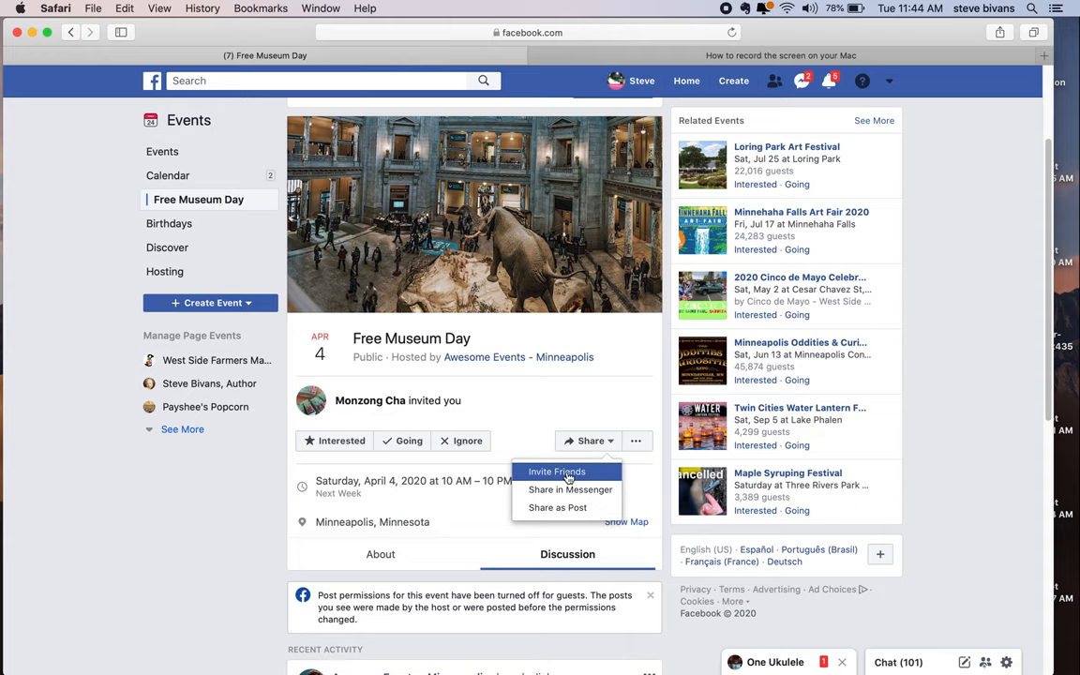
mouse_move(562, 507)
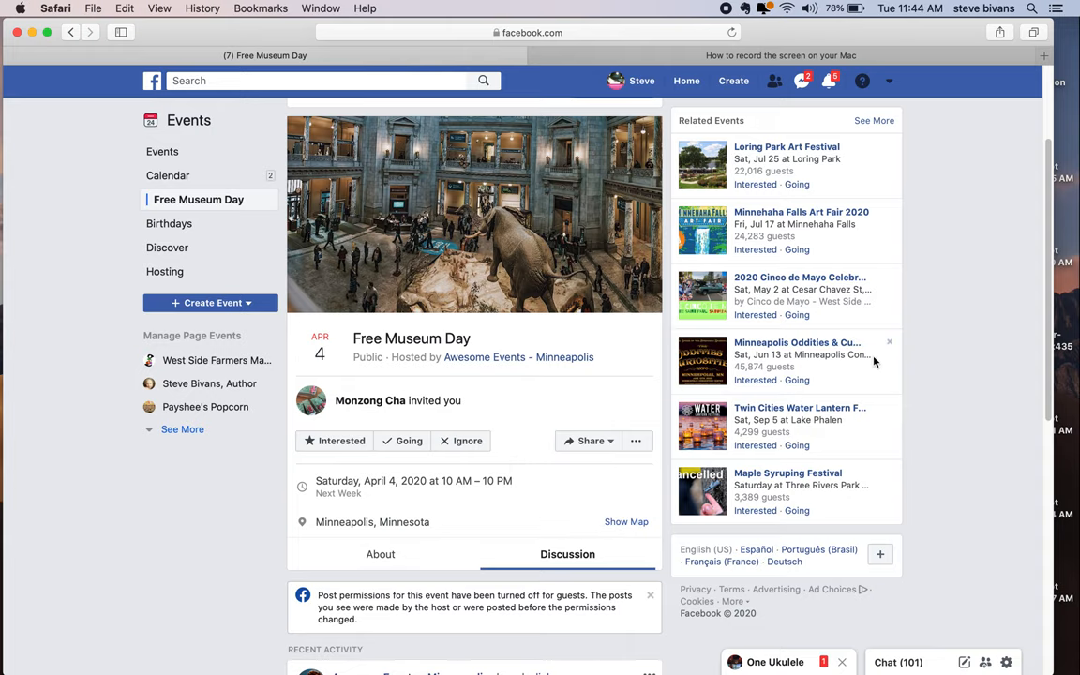
mouse_move(994, 322)
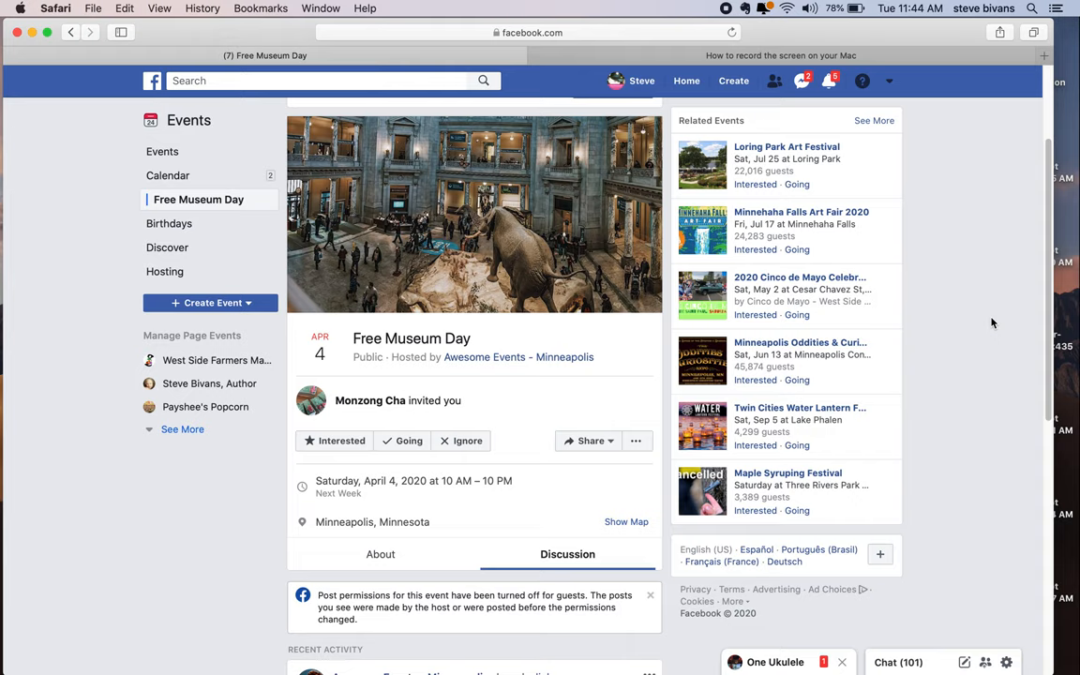
mouse_move(536, 428)
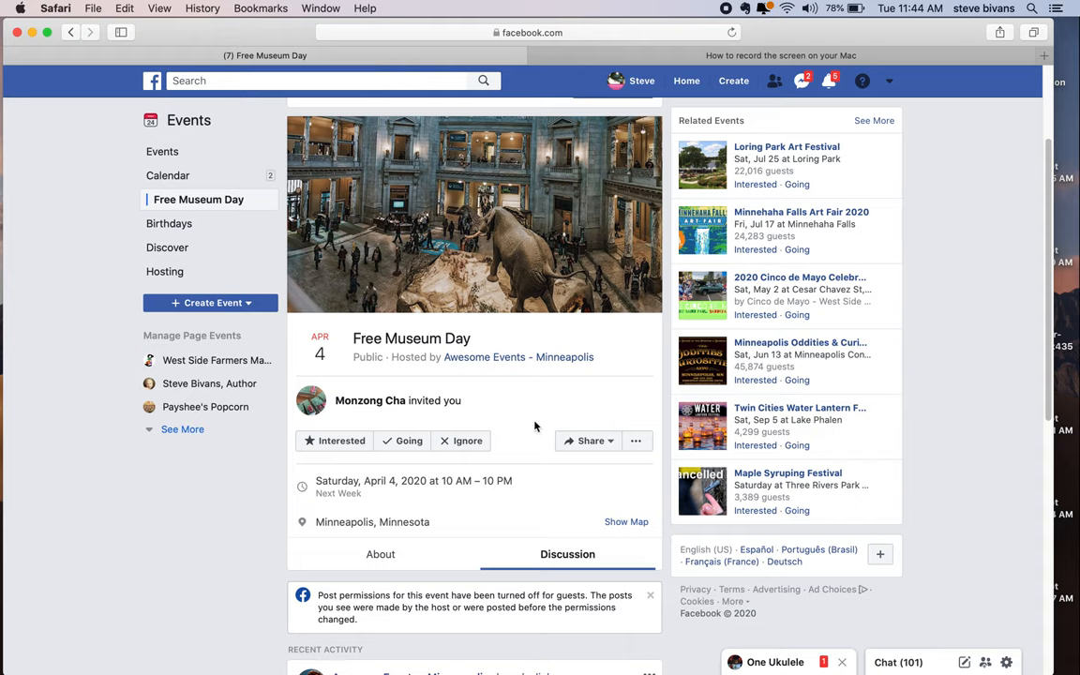
left_click(589, 440)
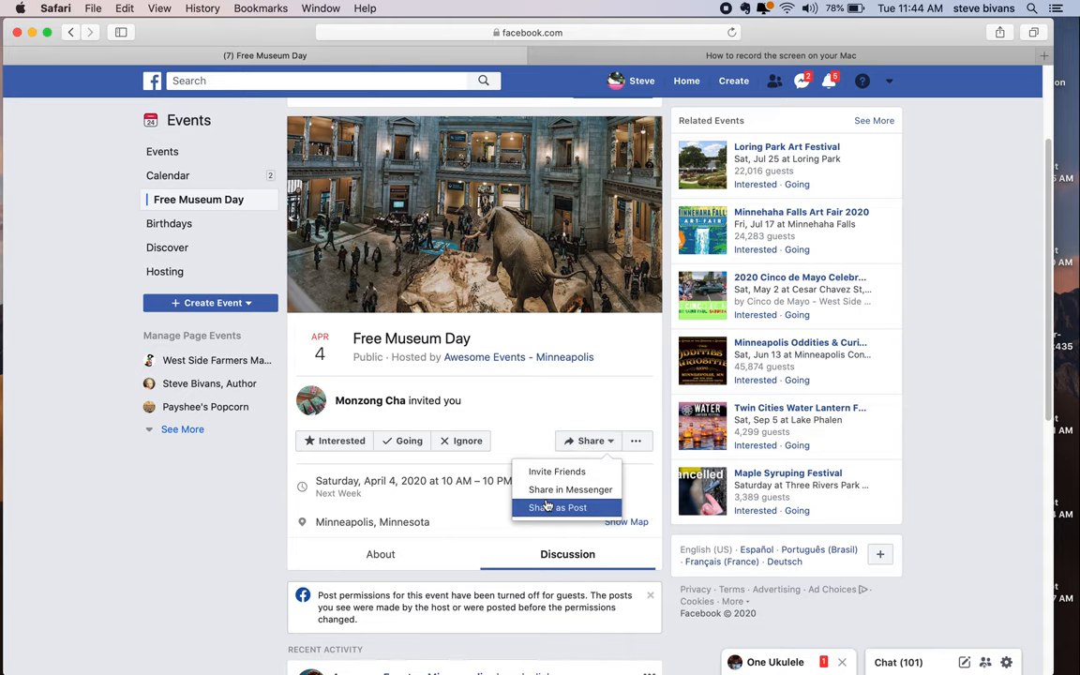
Set up a share-as-post targeted at the Growing West Side! group.
left_click(558, 506)
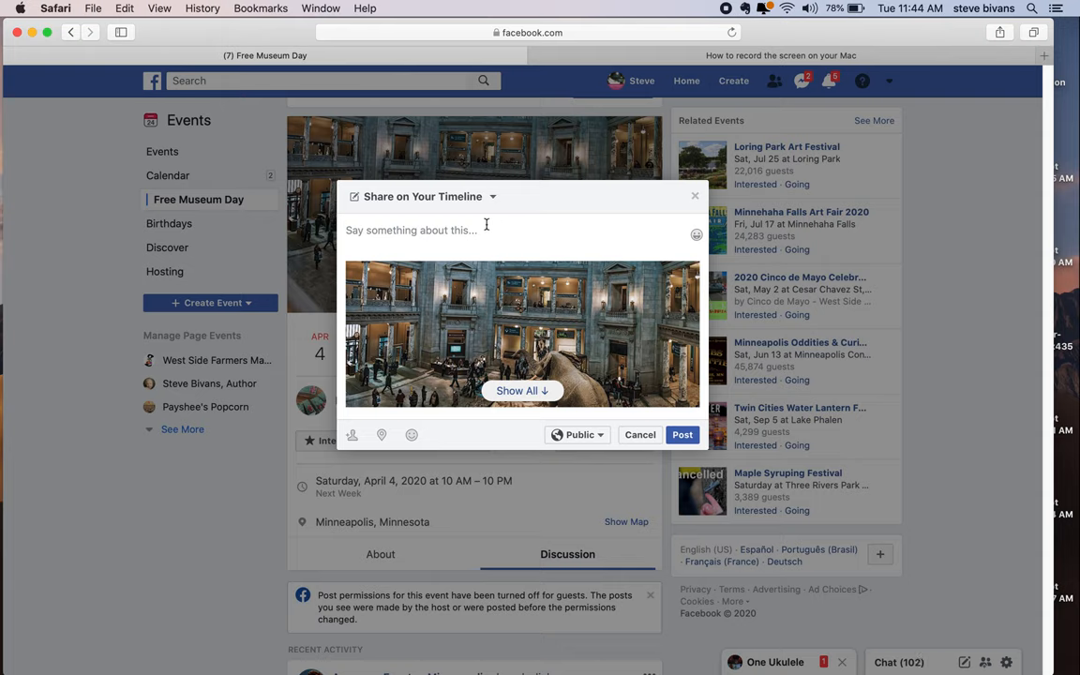
mouse_move(536, 221)
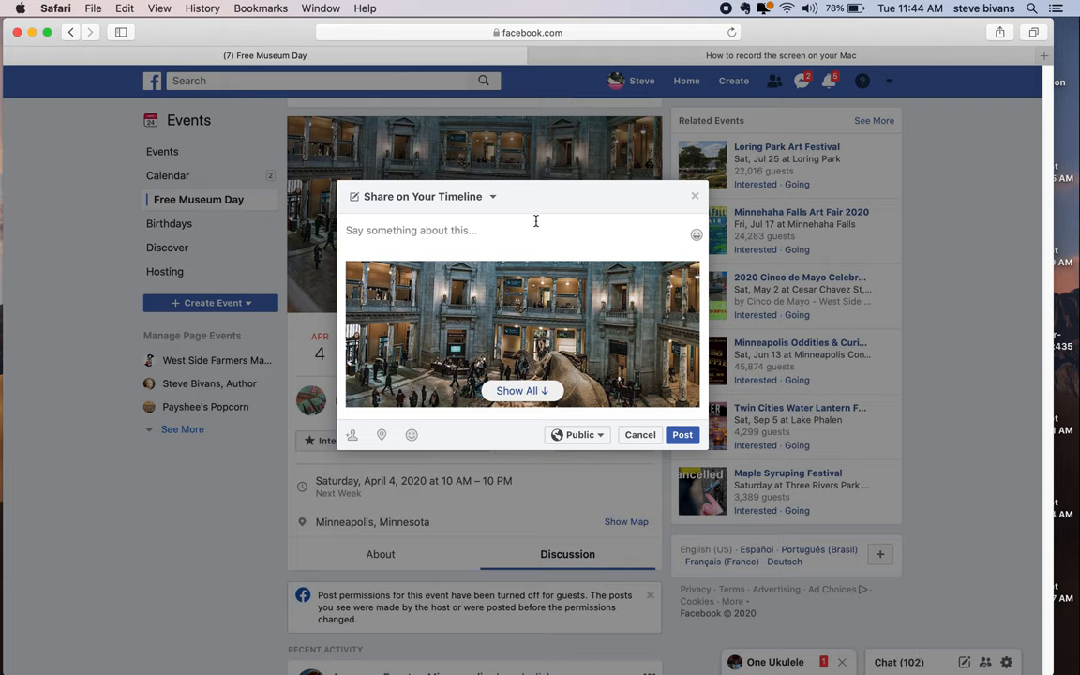
mouse_move(433, 214)
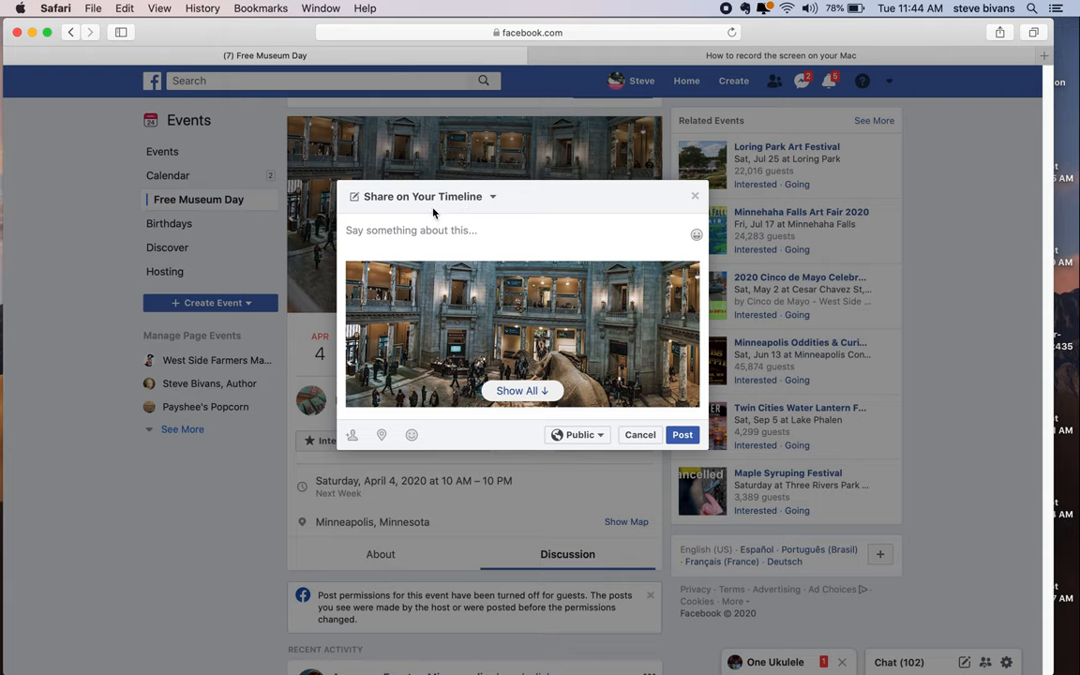
left_click(422, 197)
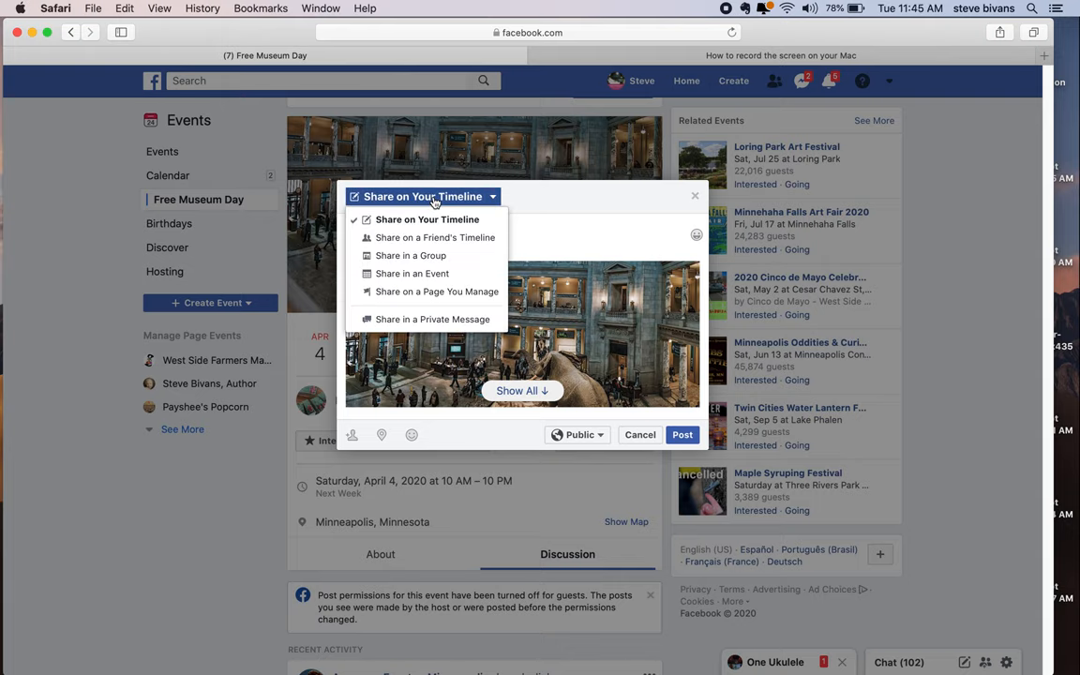
mouse_move(410, 255)
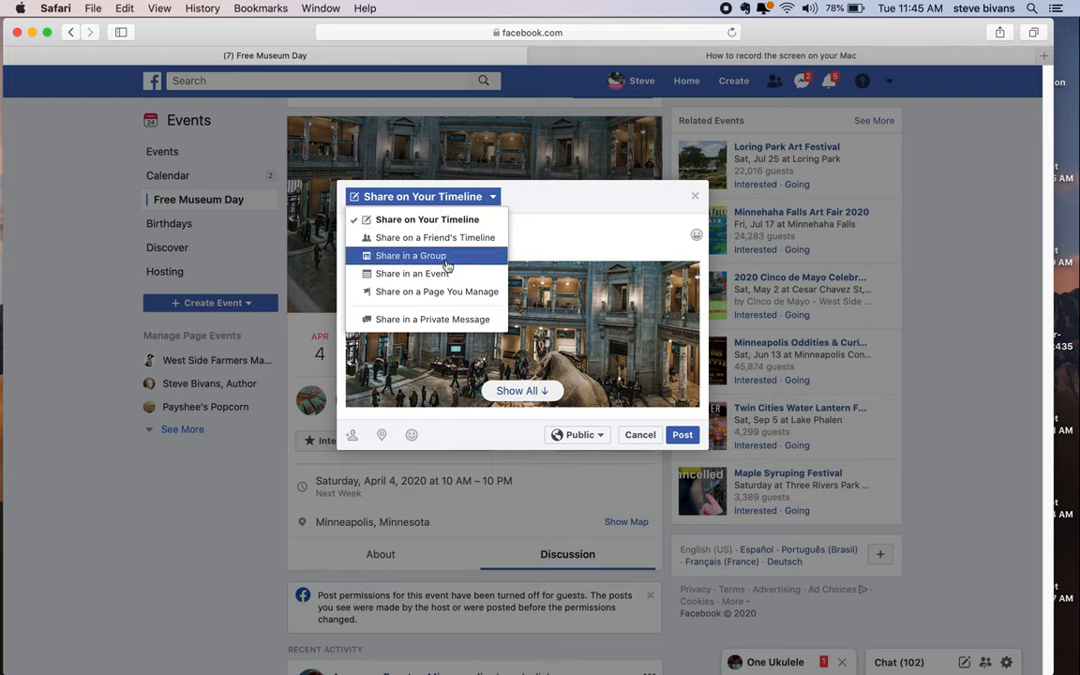
mouse_move(435, 255)
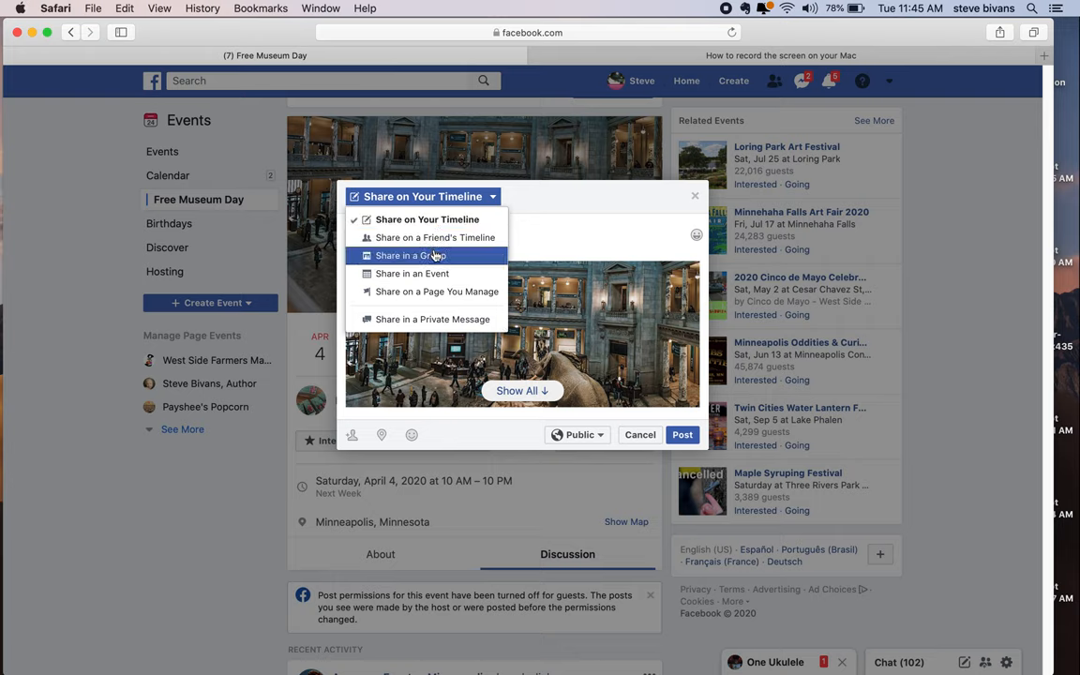
left_click(409, 255)
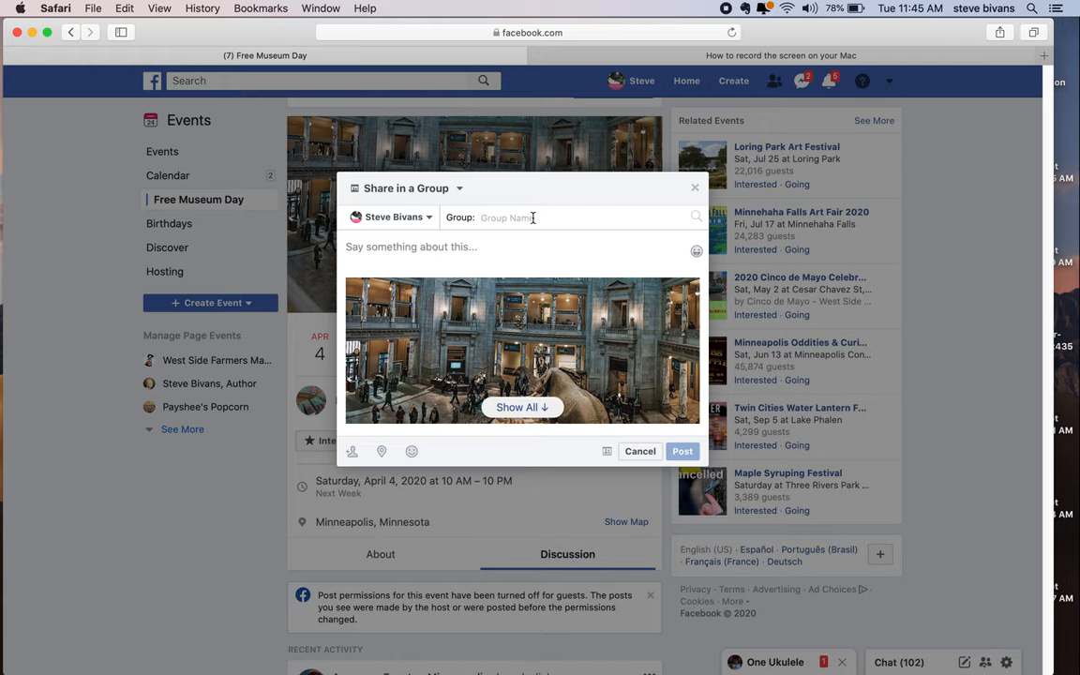
type("growing")
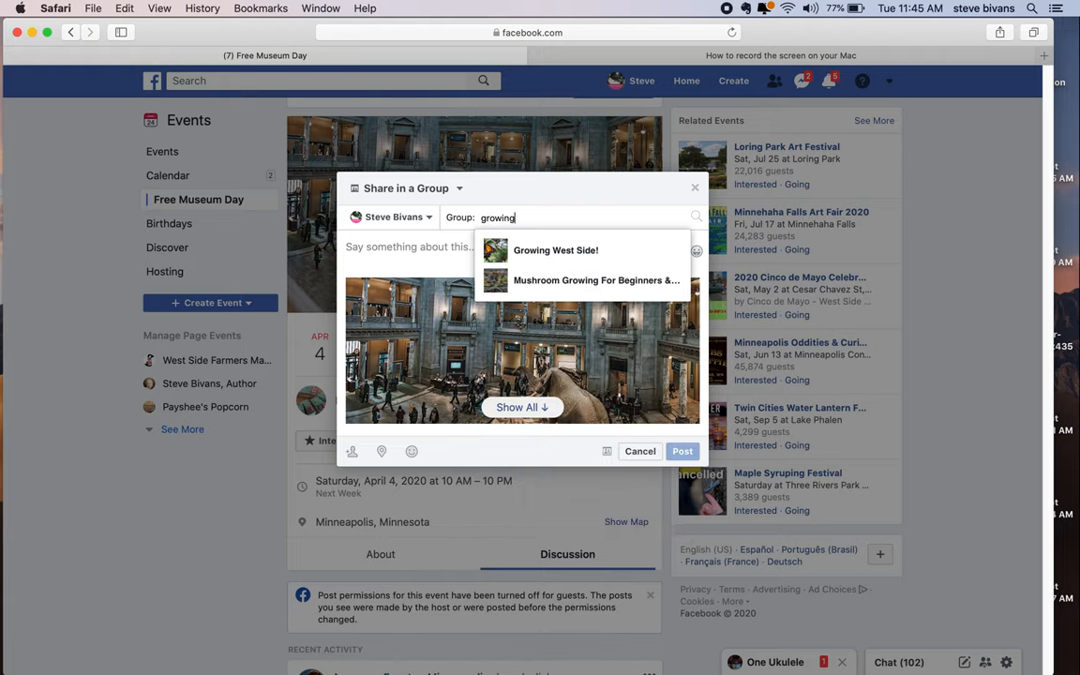
left_click(555, 252)
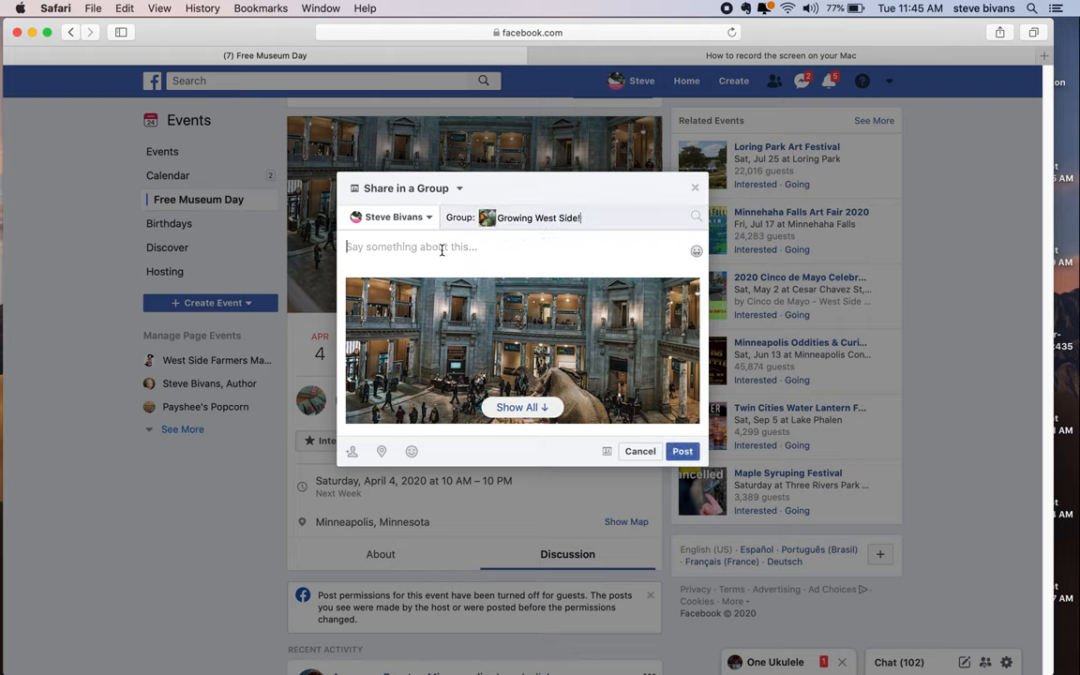
Add the message "say something" and post the event to the group.
type("say something")
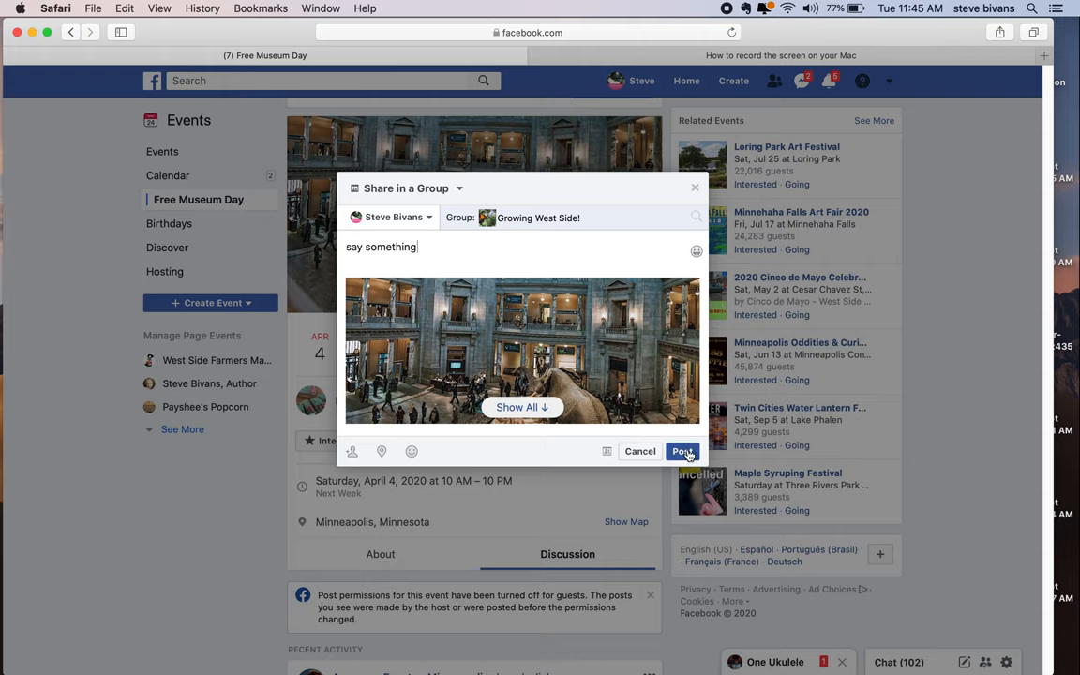
mouse_move(596, 454)
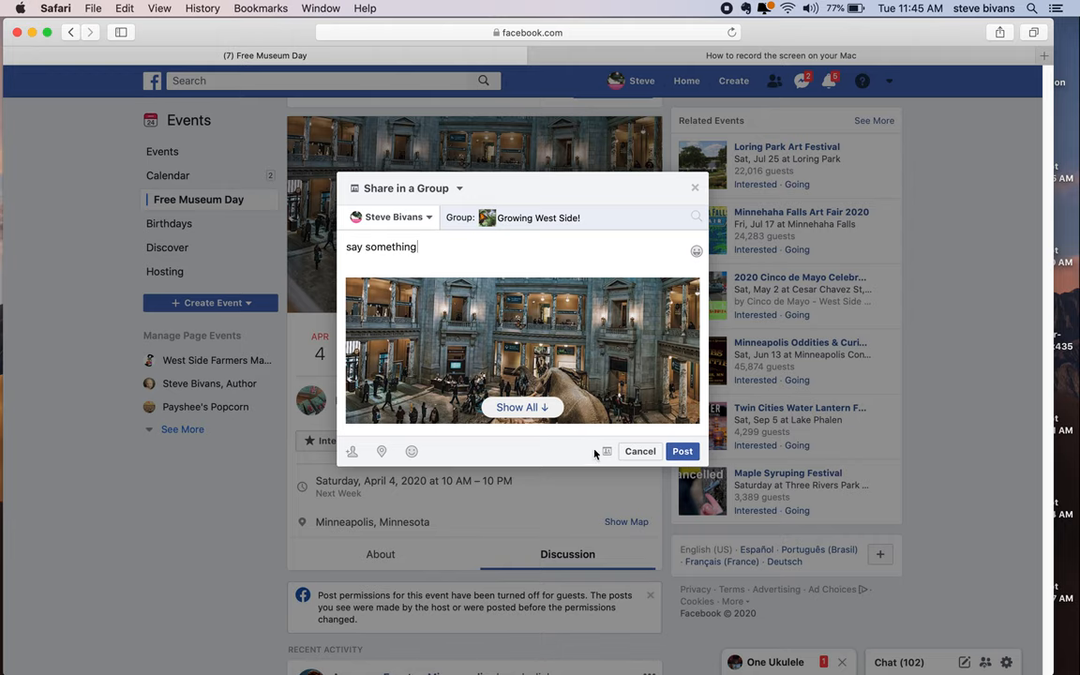
left_click(641, 450)
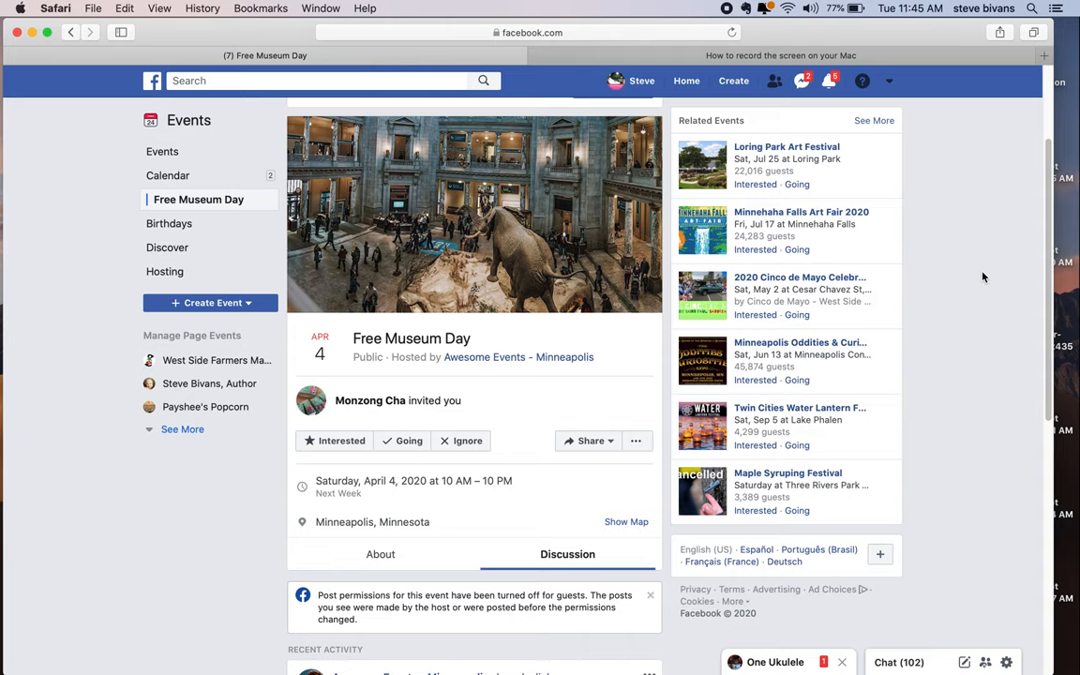
mouse_move(982, 277)
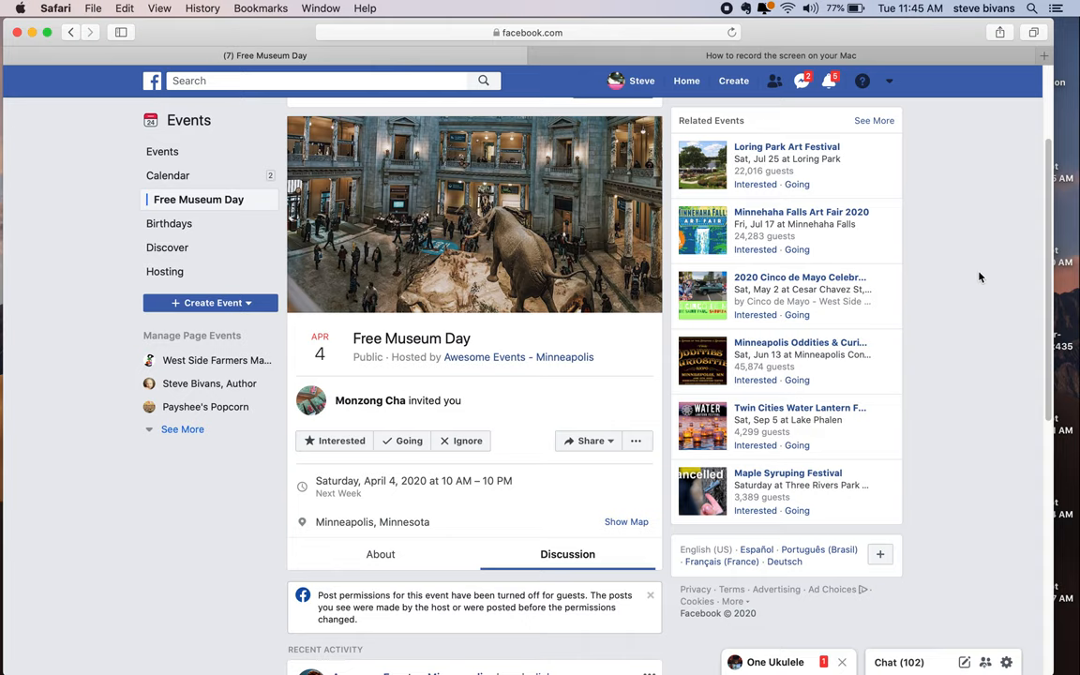
mouse_move(956, 127)
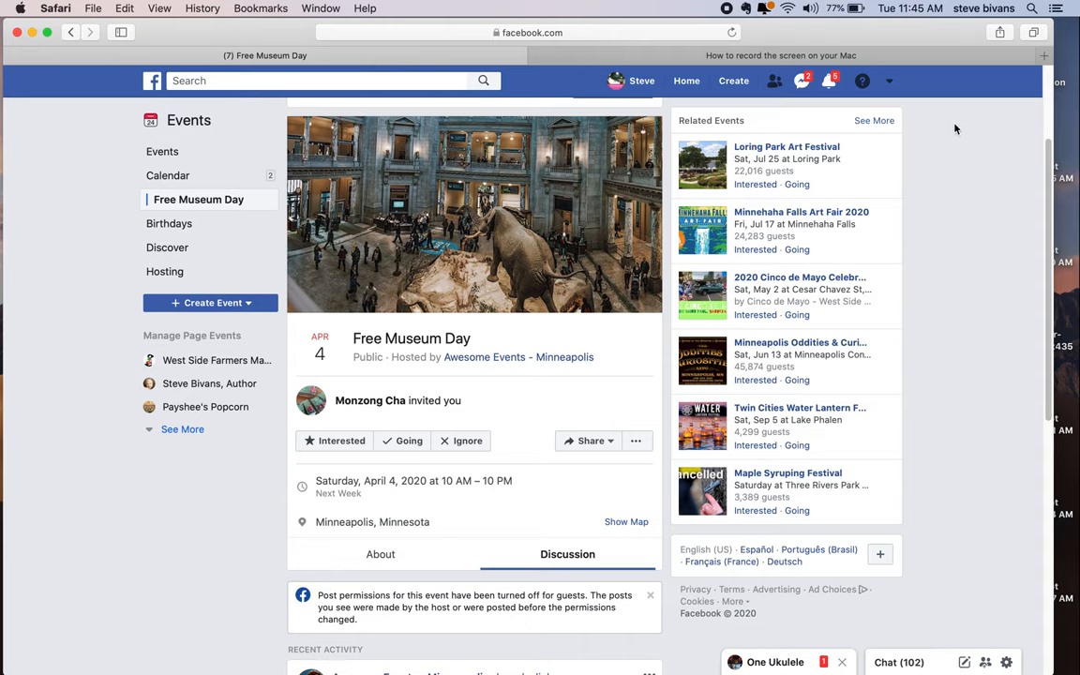